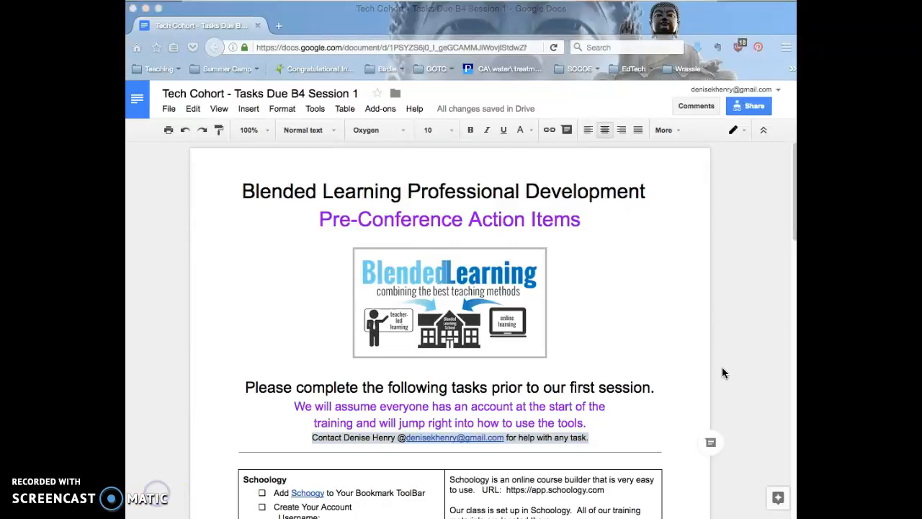
Start making a copy of the checklist from the File menu, then cancel it.
scroll("down", 3)
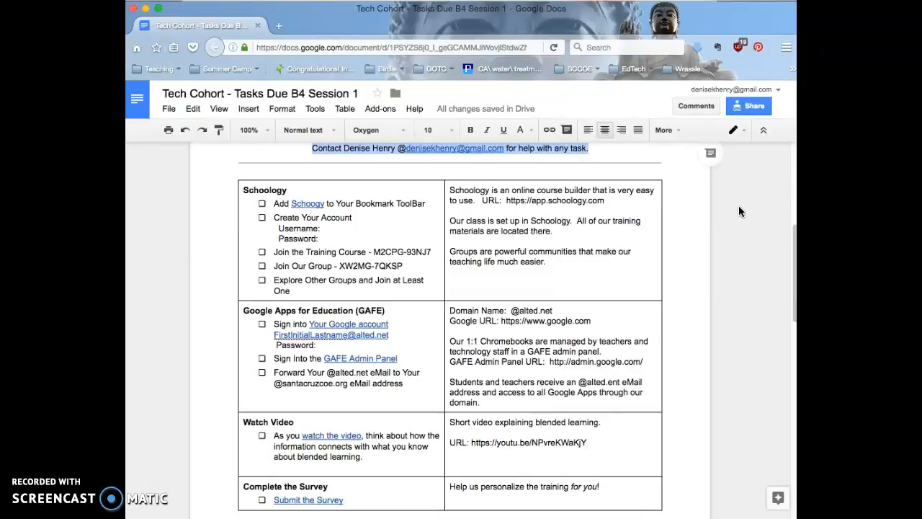
mouse_move(225, 167)
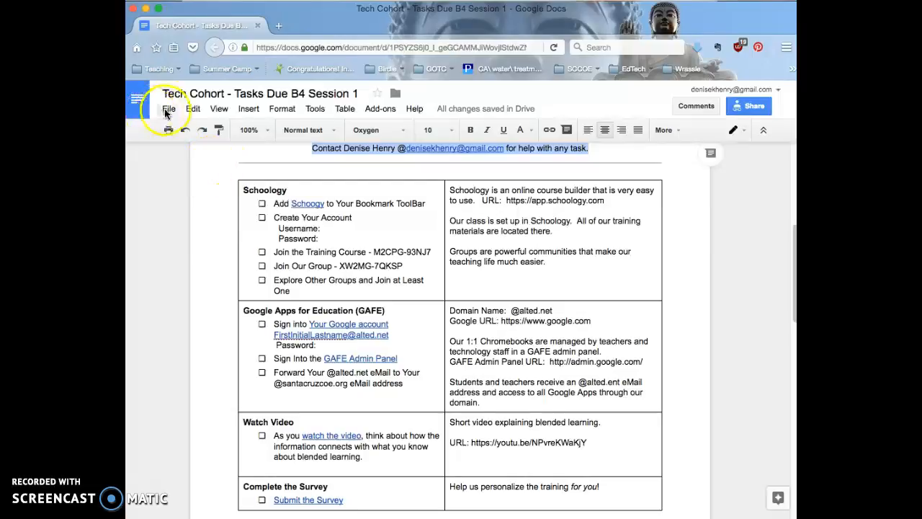
left_click(168, 108)
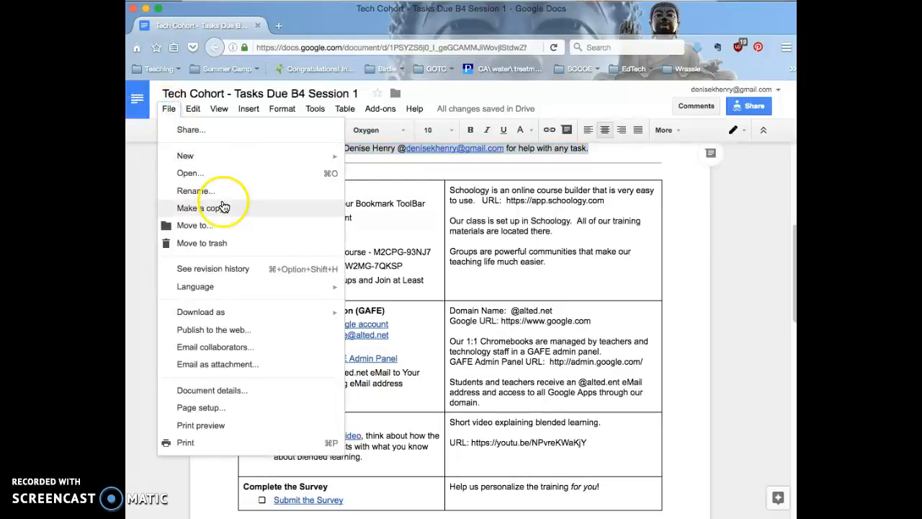
left_click(204, 208)
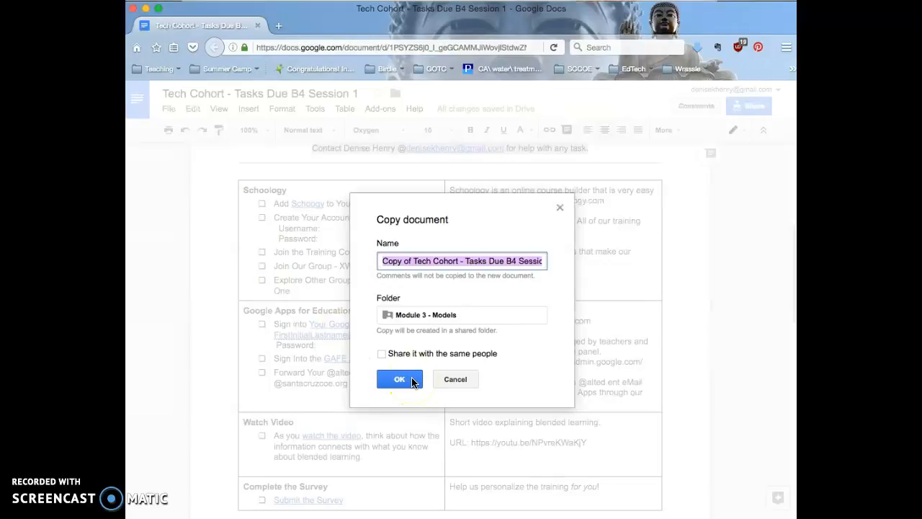
mouse_move(436, 380)
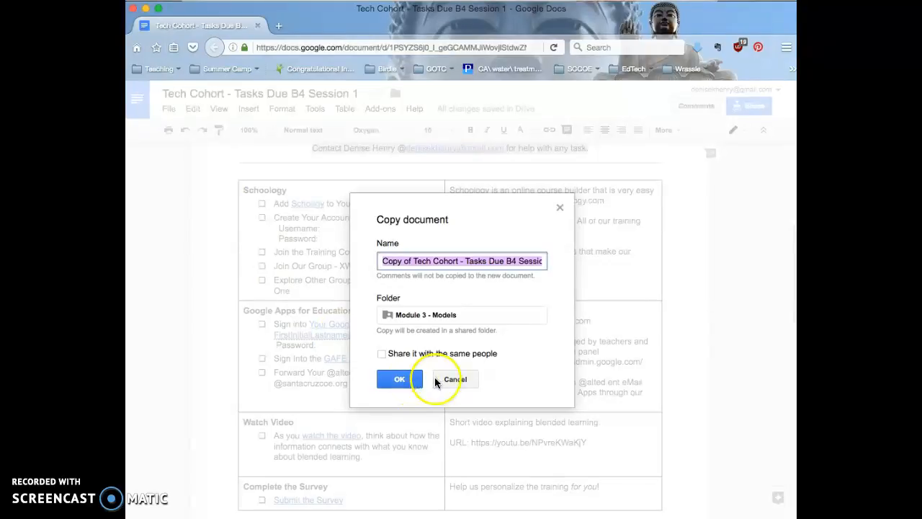
left_click(455, 379)
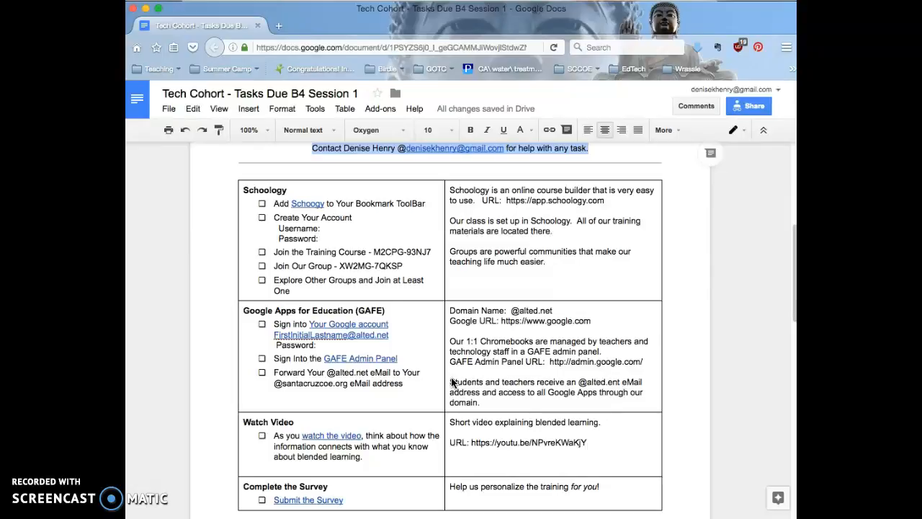
scroll("up", 3)
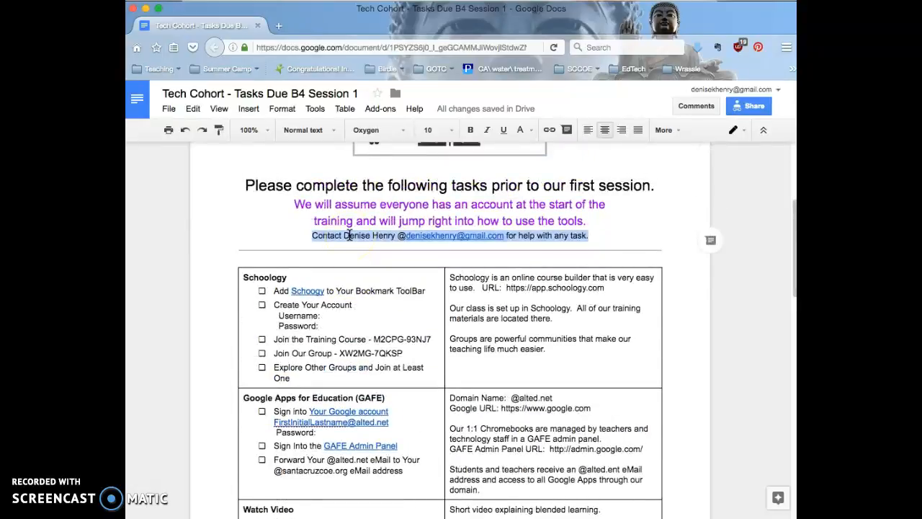
left_click(307, 291)
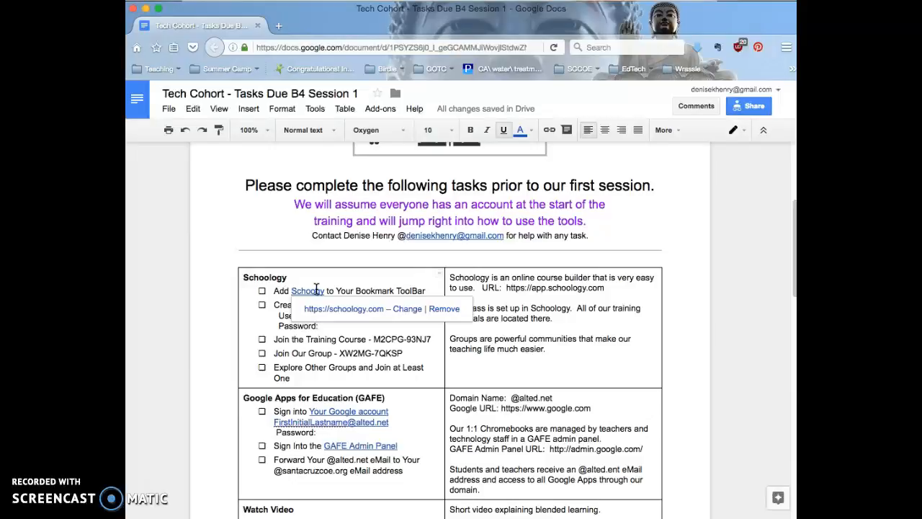
mouse_move(330, 303)
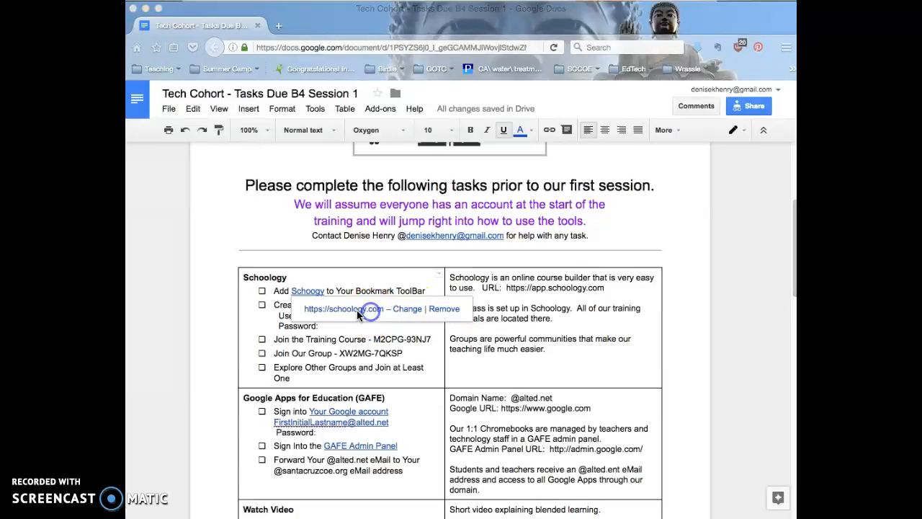
left_click(354, 309)
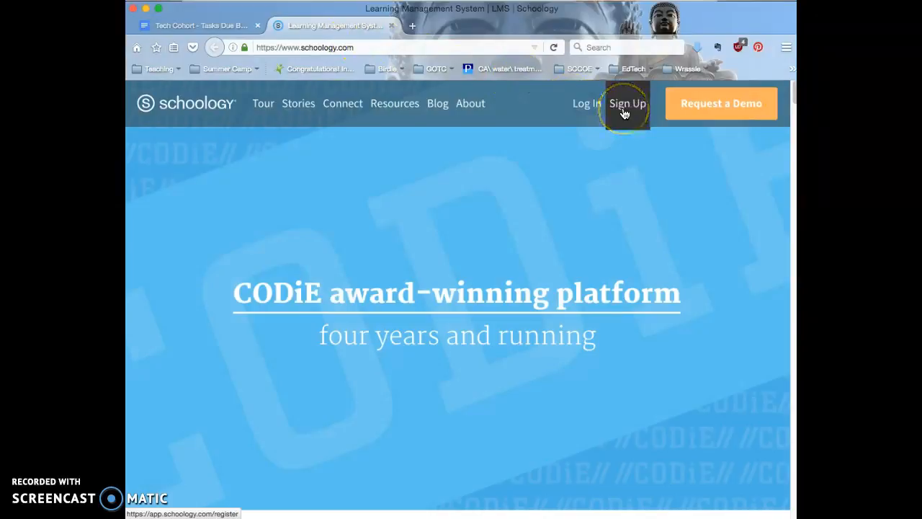
left_click(627, 103)
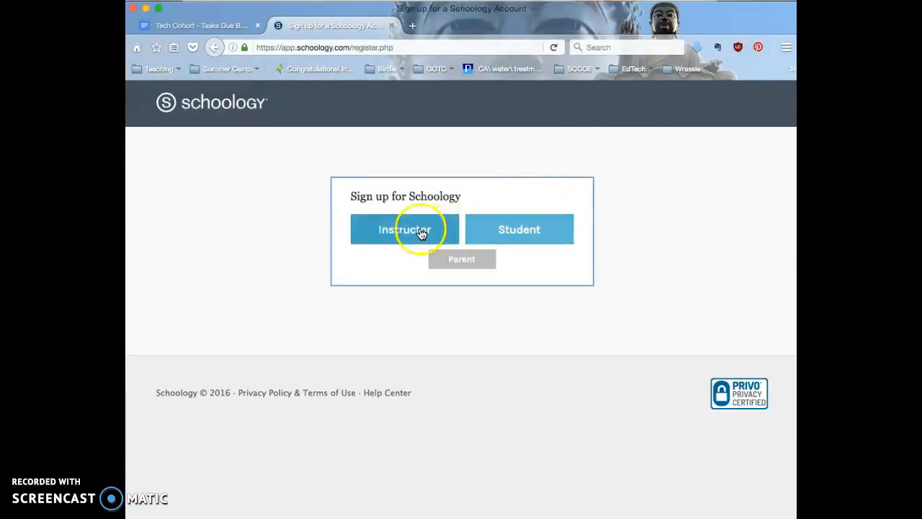
mouse_move(405, 229)
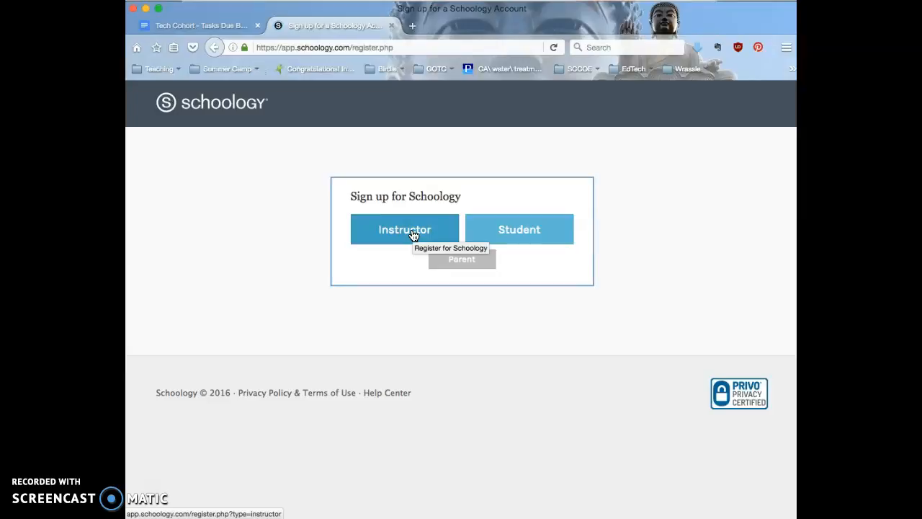
left_click(404, 229)
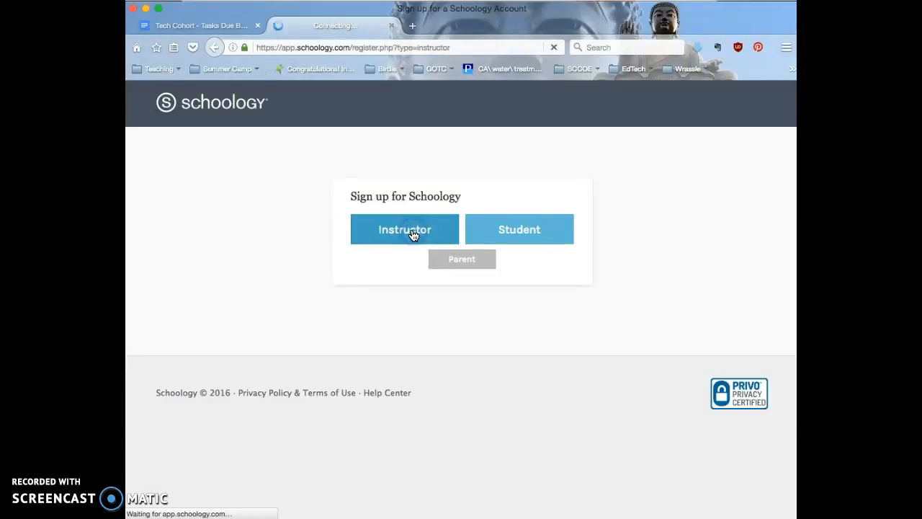
left_click(404, 229)
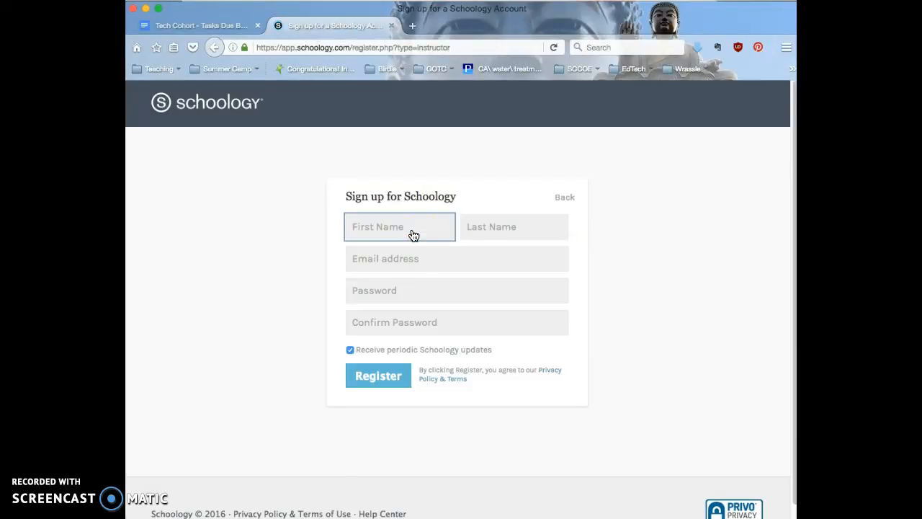
left_click(400, 226)
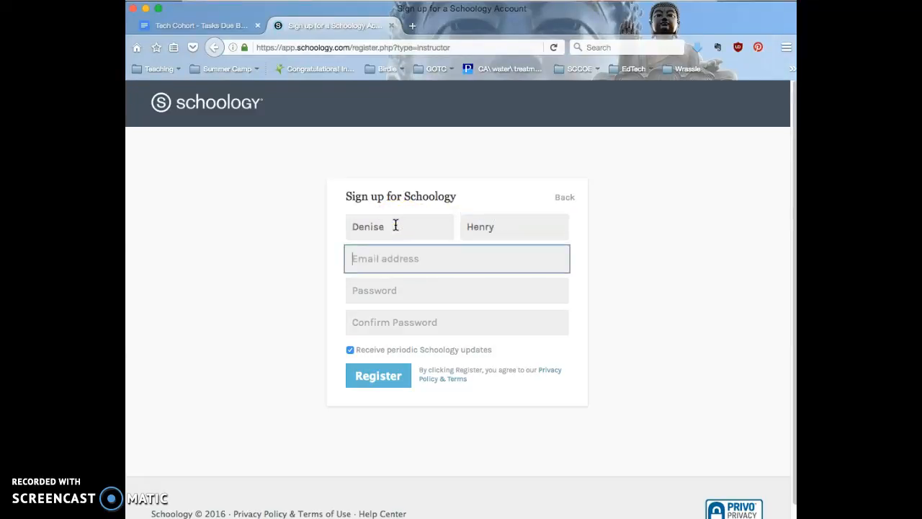
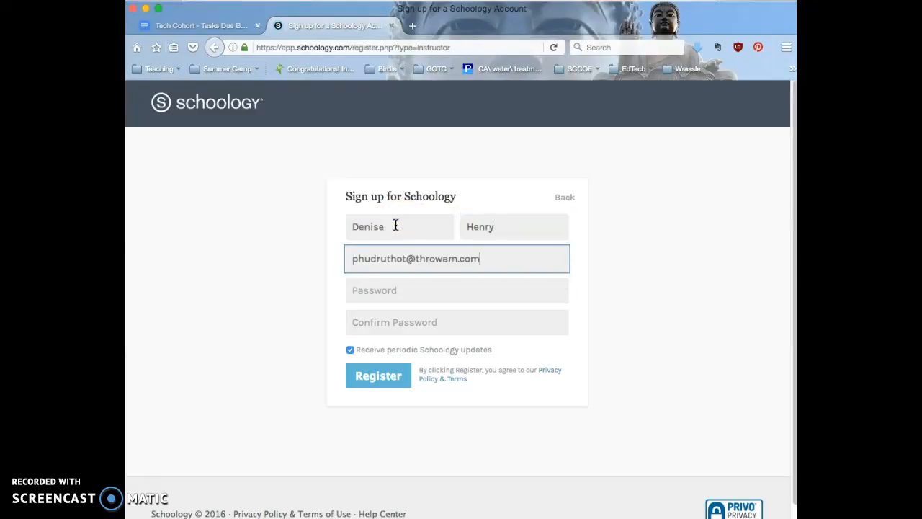
left_click(457, 289)
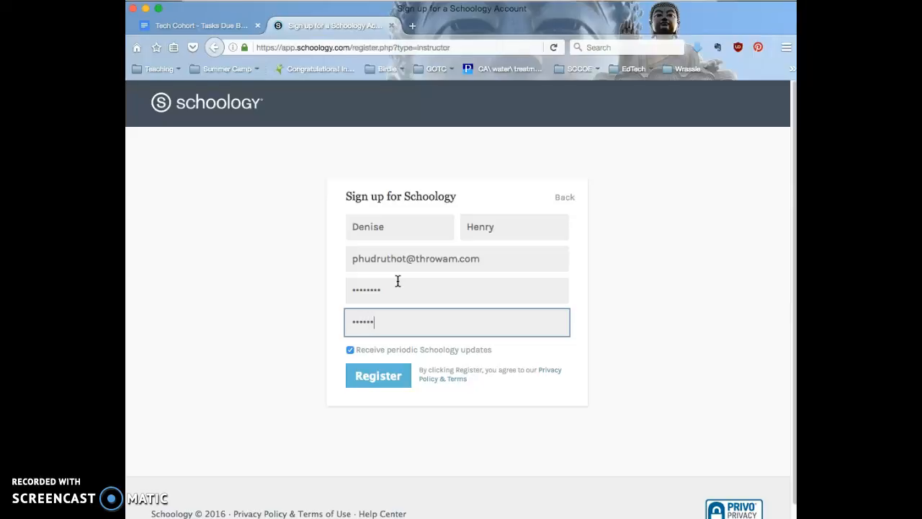
left_click(378, 375)
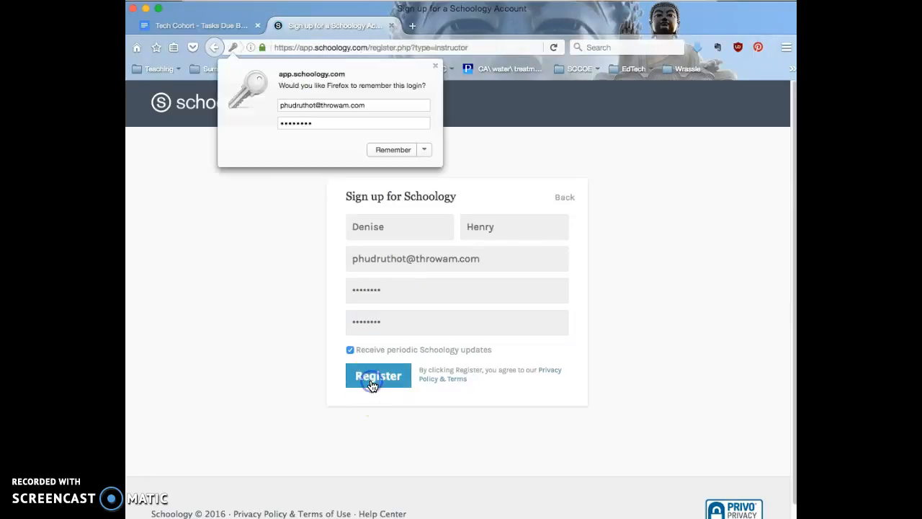
left_click(377, 375)
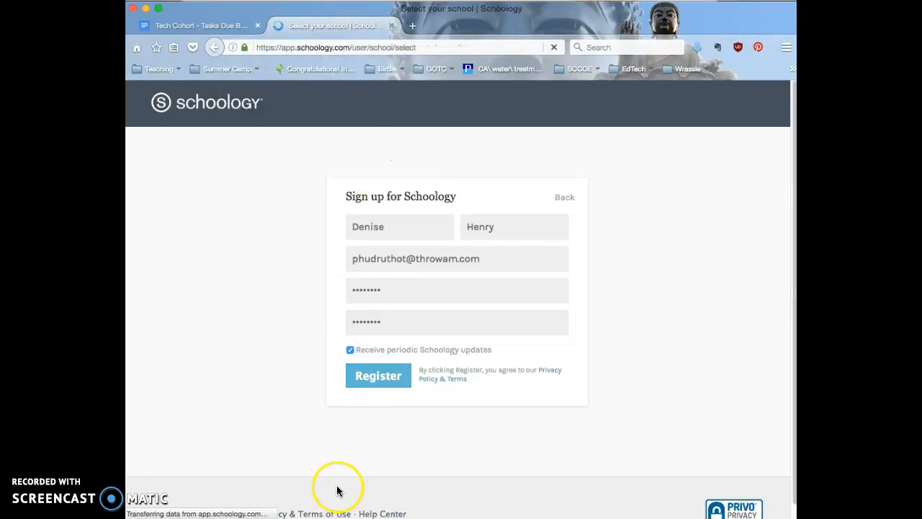
Skip the 'Where do you teach' page and close the welcome tour.
left_click(377, 375)
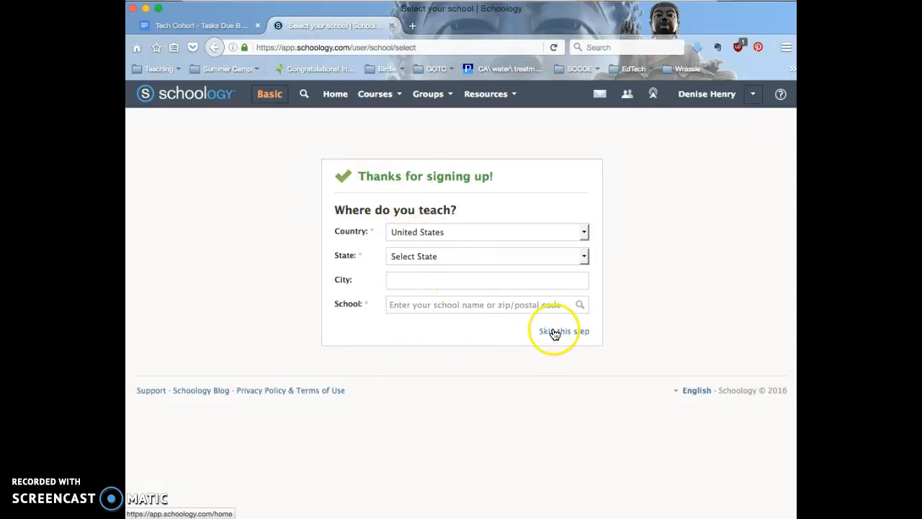
left_click(564, 331)
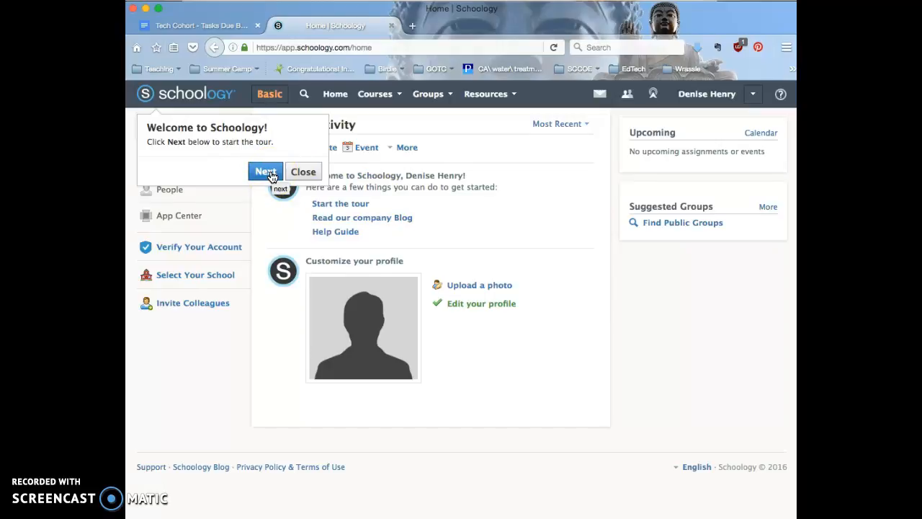
left_click(264, 170)
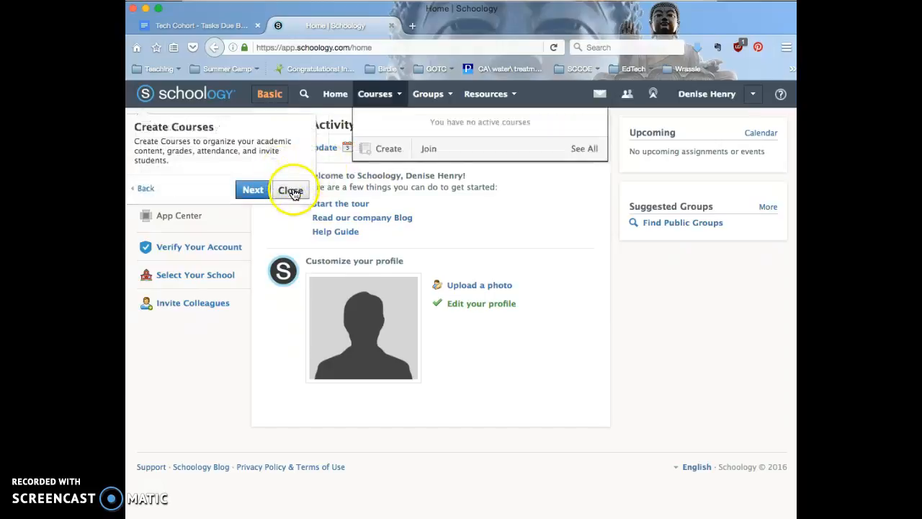
left_click(291, 190)
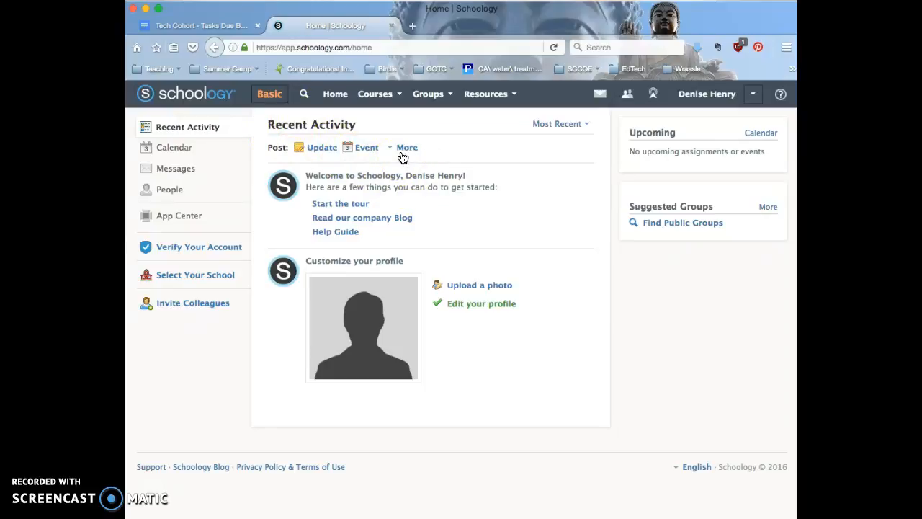
mouse_move(565, 280)
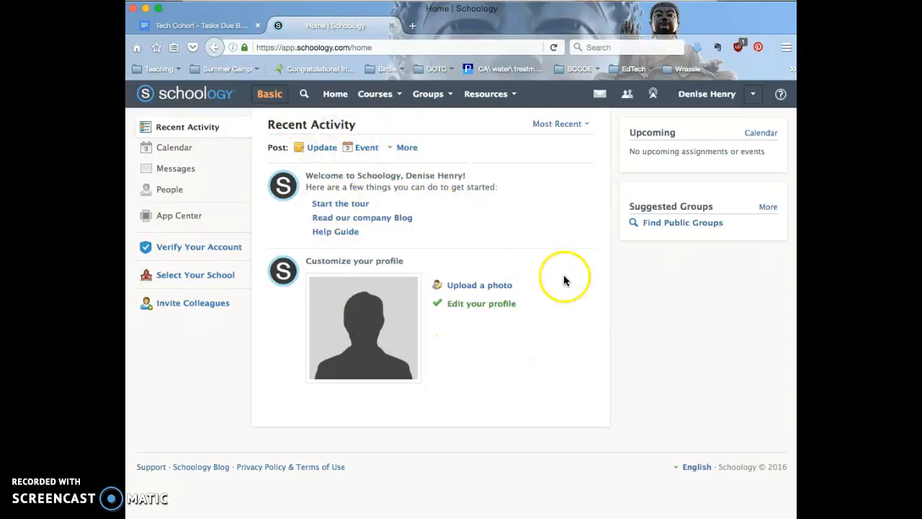
mouse_move(268, 137)
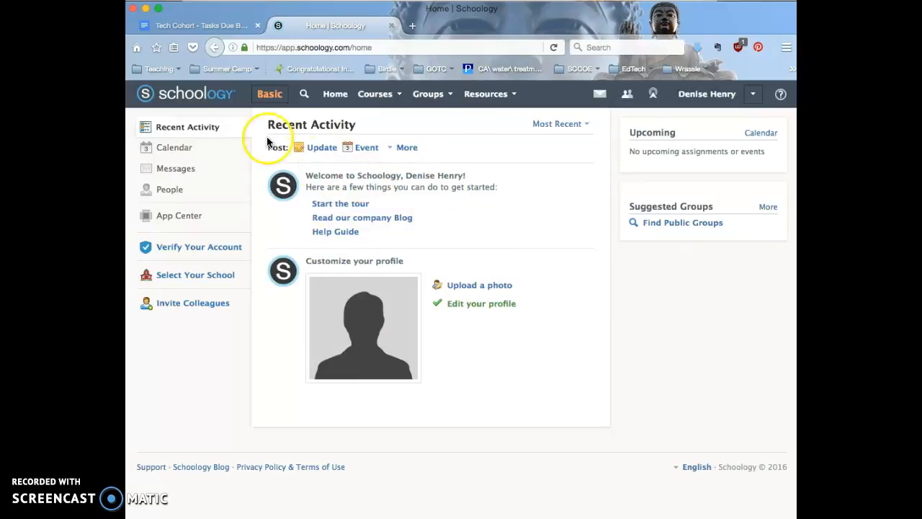
mouse_move(212, 174)
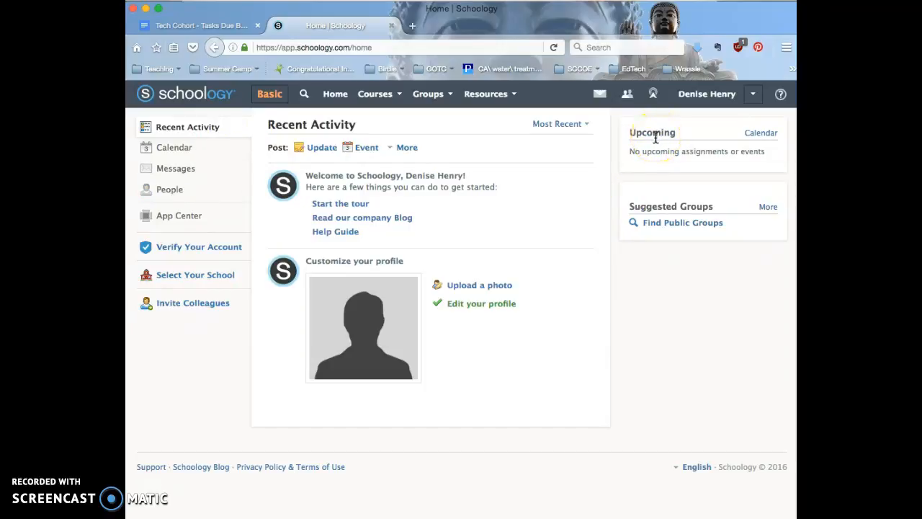
mouse_move(648, 132)
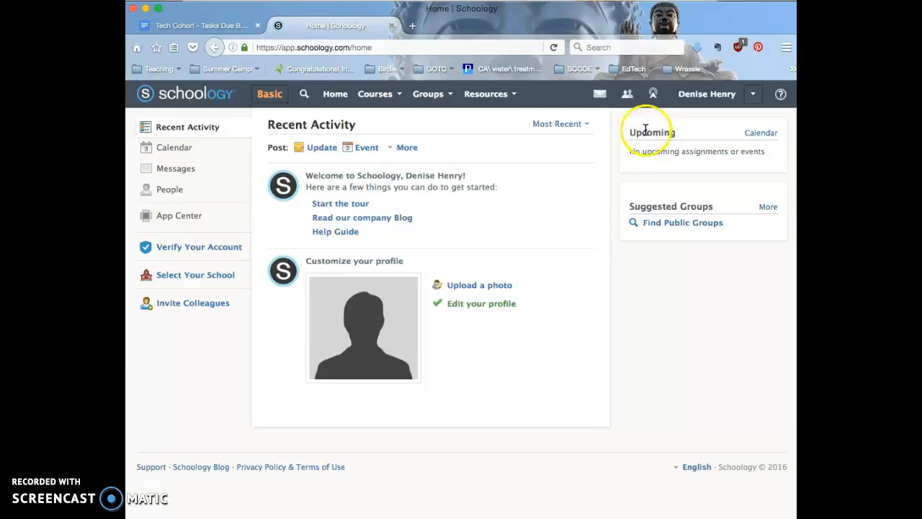
mouse_move(374, 93)
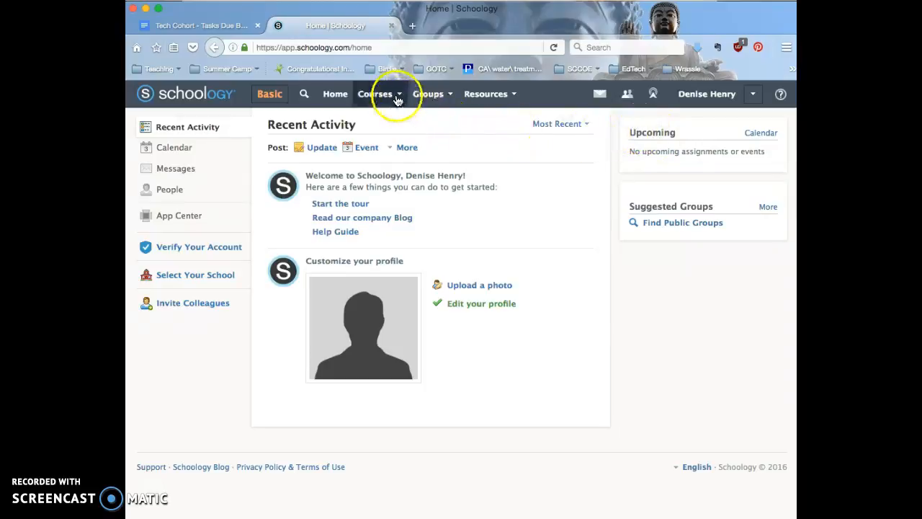
Open the Join a Course dialog from the Courses drop-down.
left_click(374, 94)
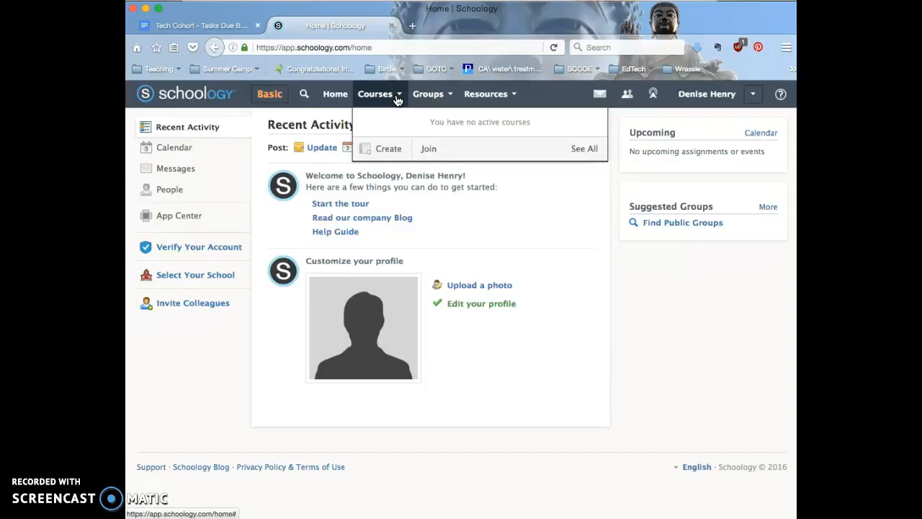
mouse_move(517, 123)
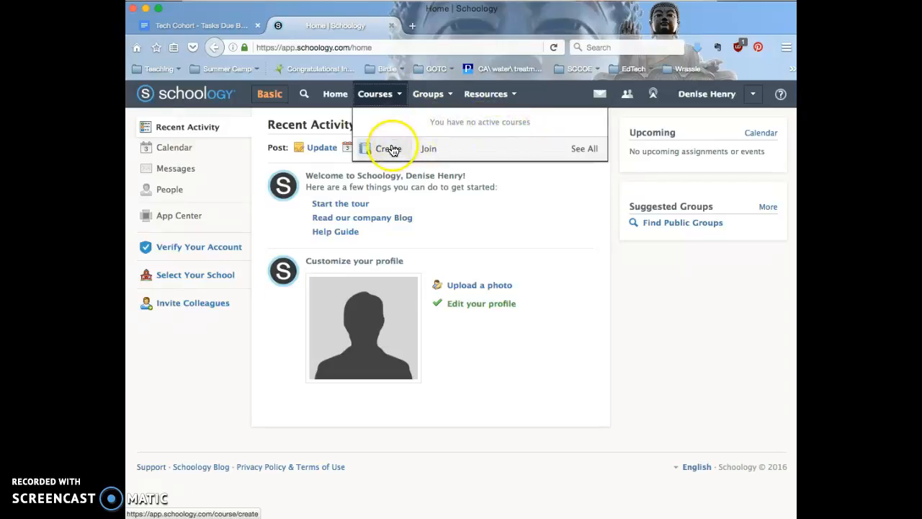
left_click(428, 148)
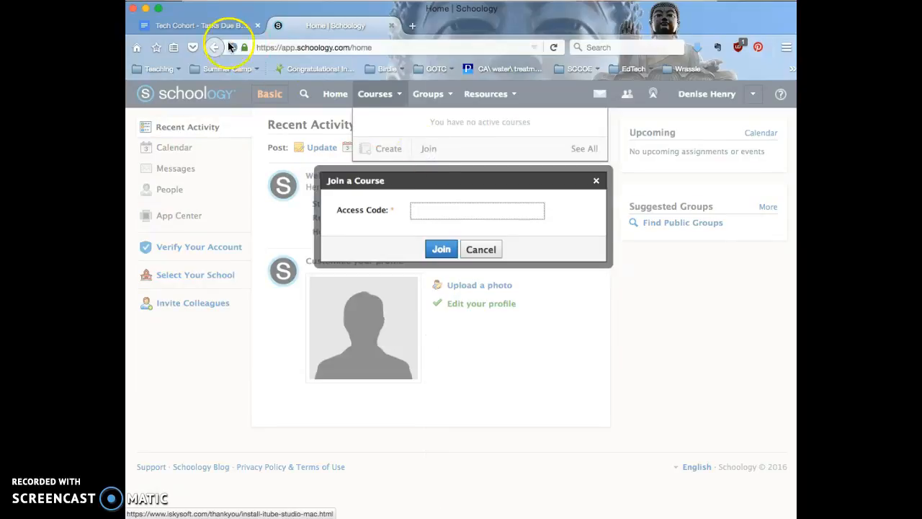
left_click(202, 26)
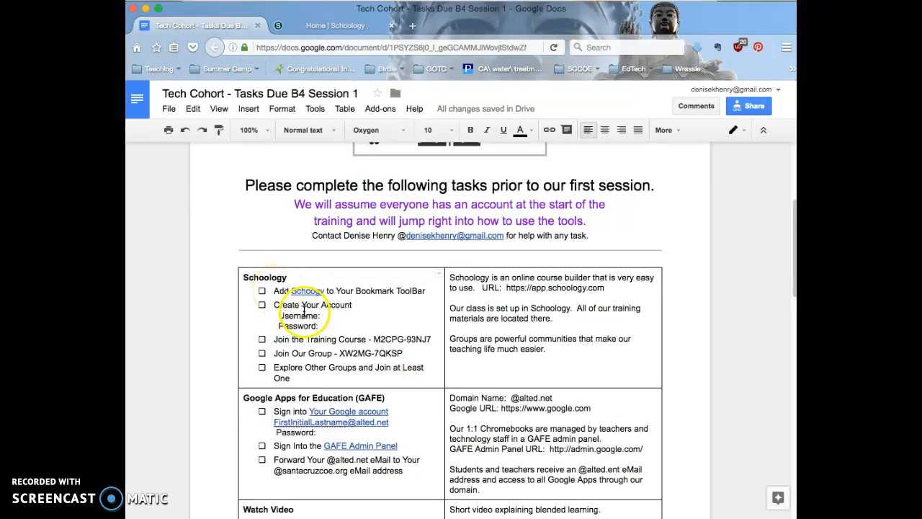
mouse_move(435, 335)
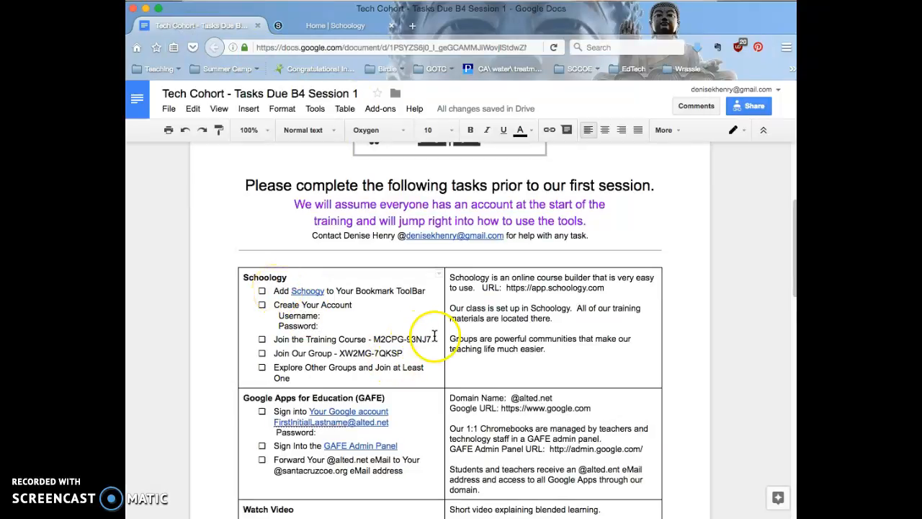
double_click(401, 338)
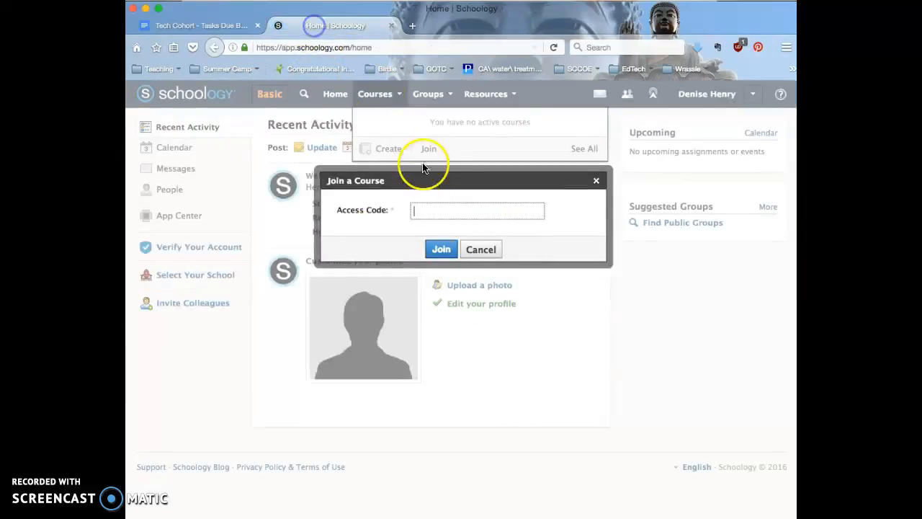
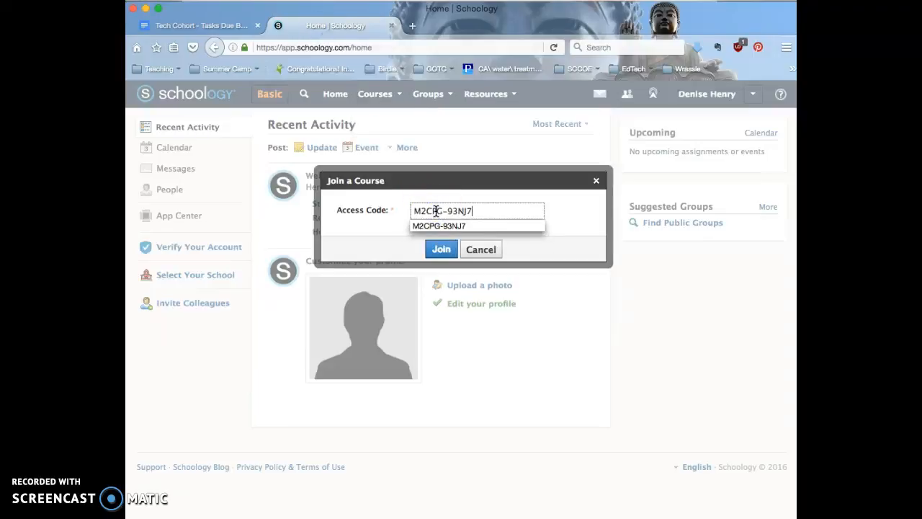
left_click(441, 249)
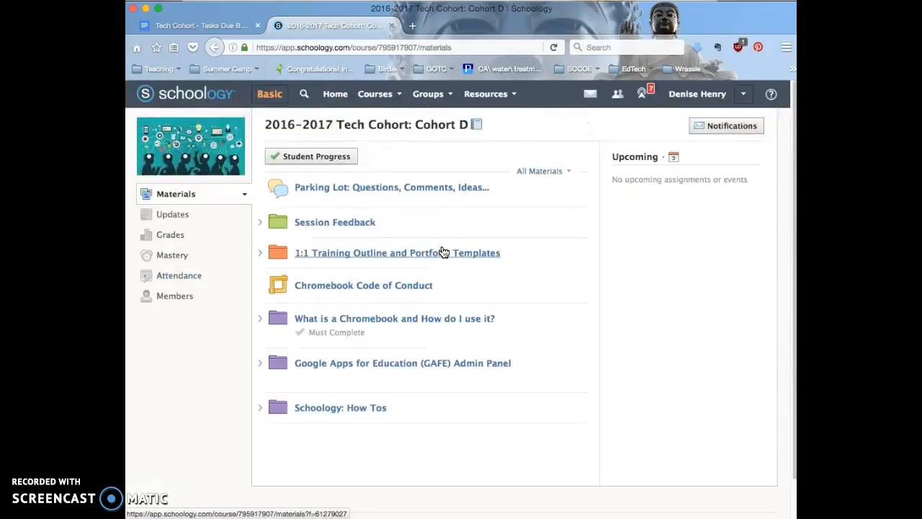
mouse_move(439, 389)
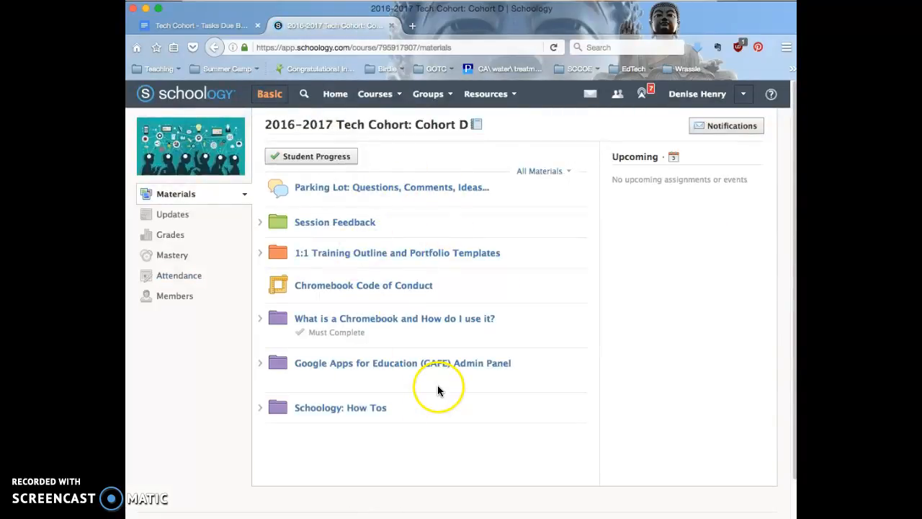
mouse_move(287, 403)
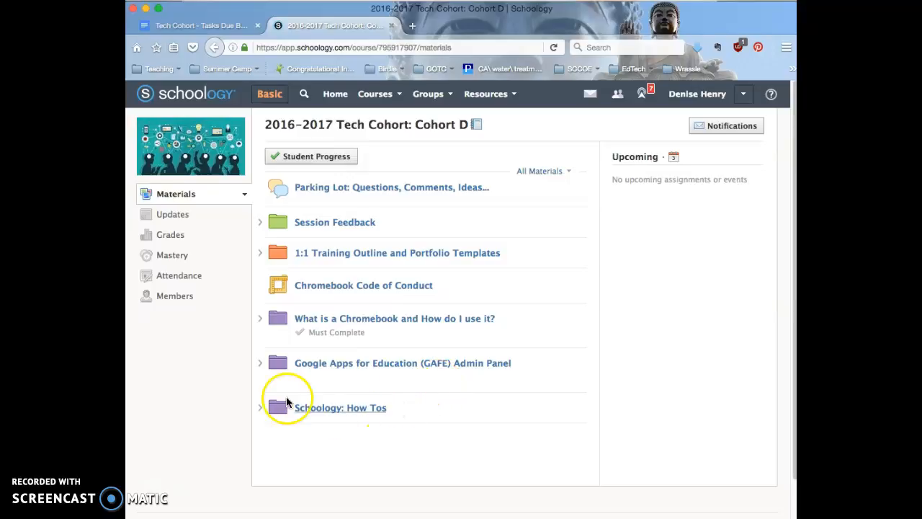
left_click(261, 407)
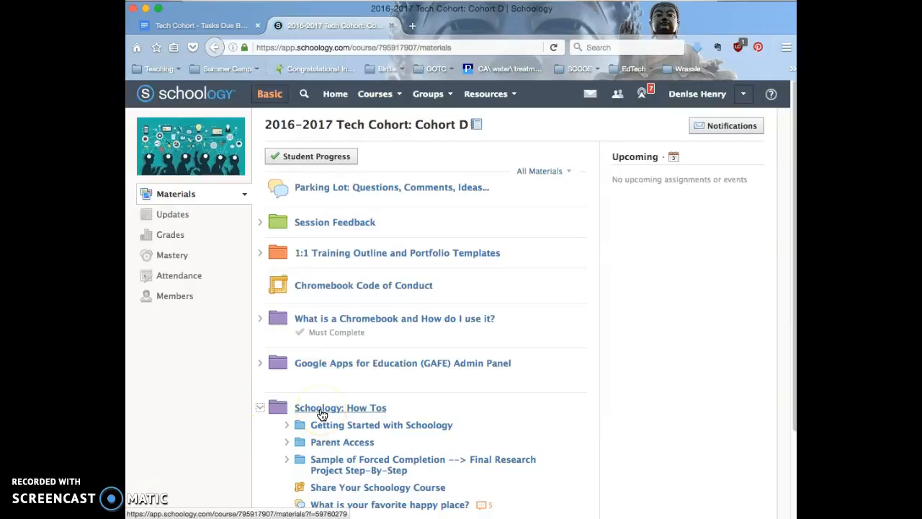
mouse_move(331, 252)
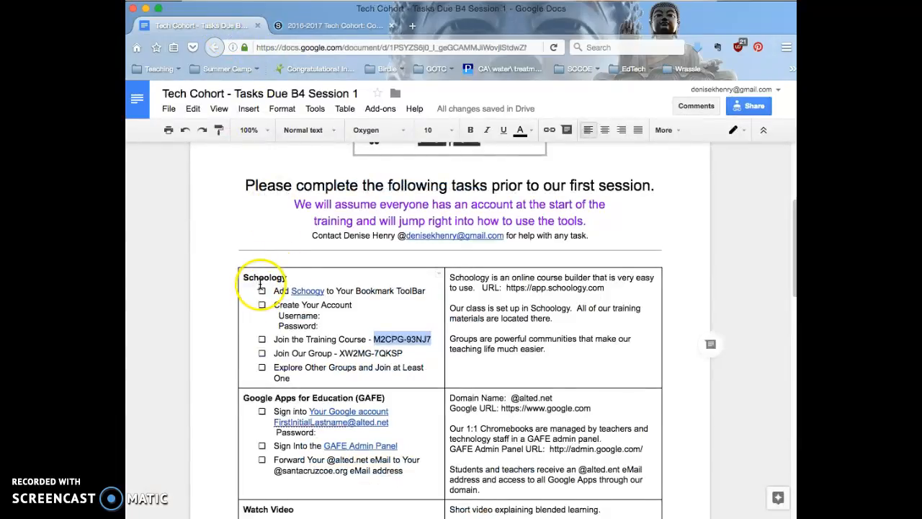
Change the bookmark-toolbar task's bullet into a checkmark.
left_click(262, 291)
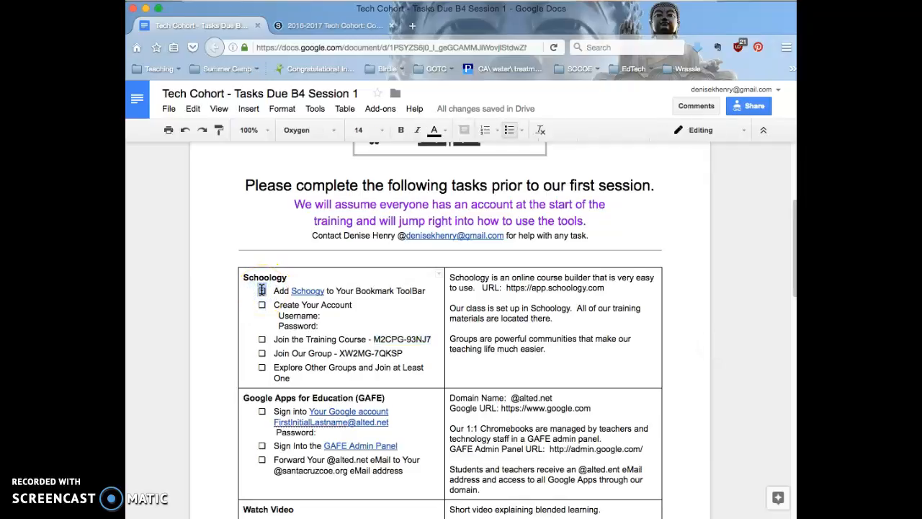
left_click(261, 289)
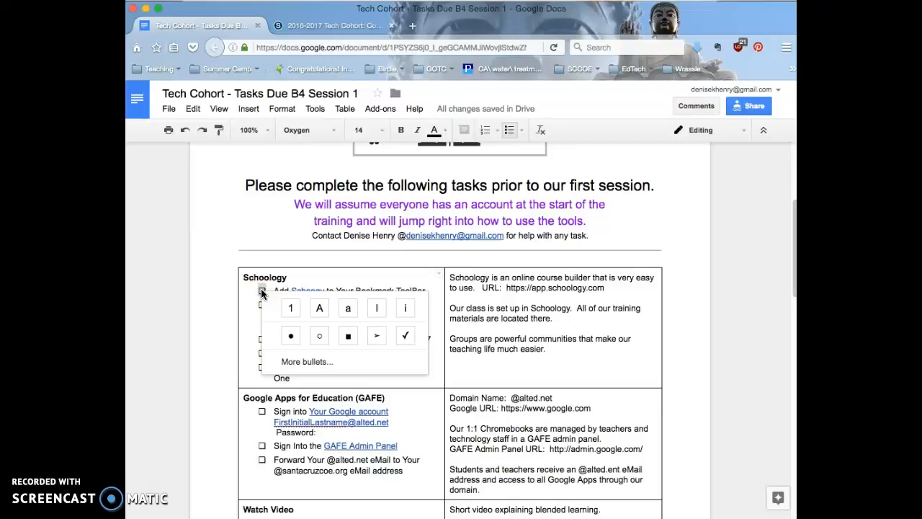
left_click(405, 335)
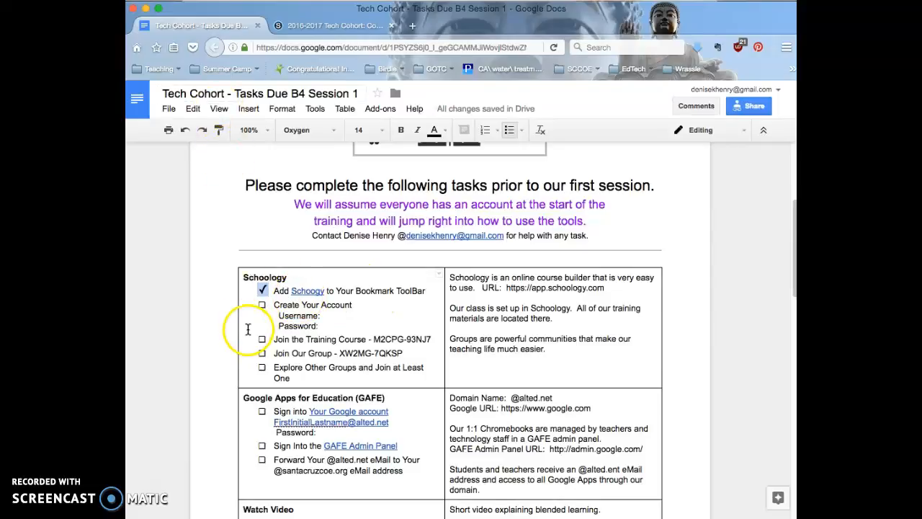
mouse_move(346, 25)
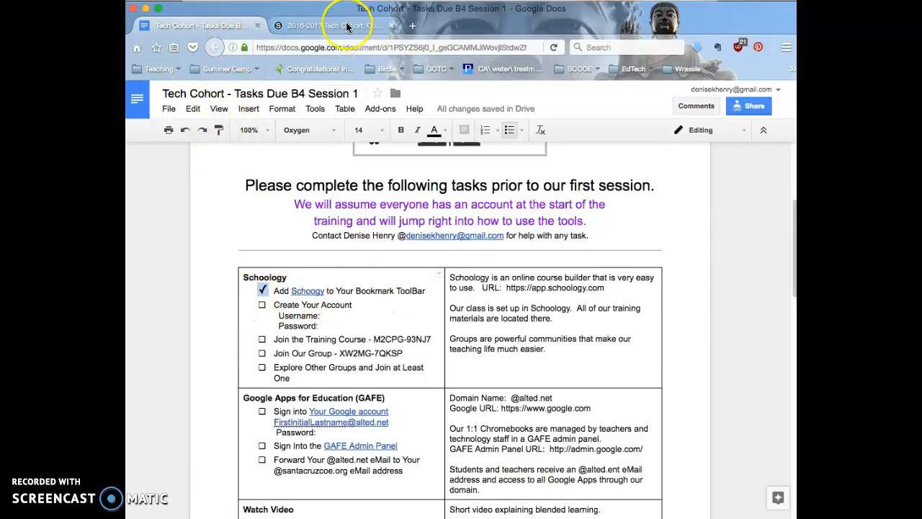
Bookmark the Cohort D course page on the toolbar and return to the checklist.
left_click(332, 25)
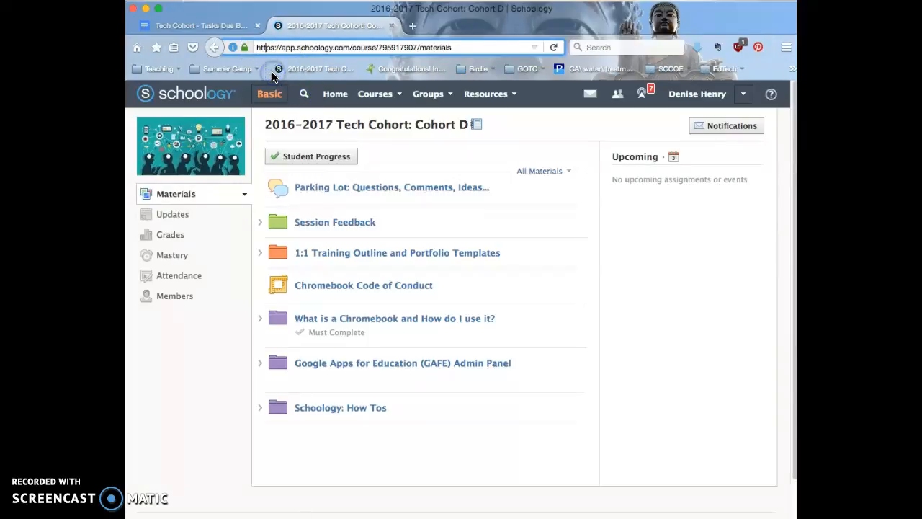
mouse_move(302, 68)
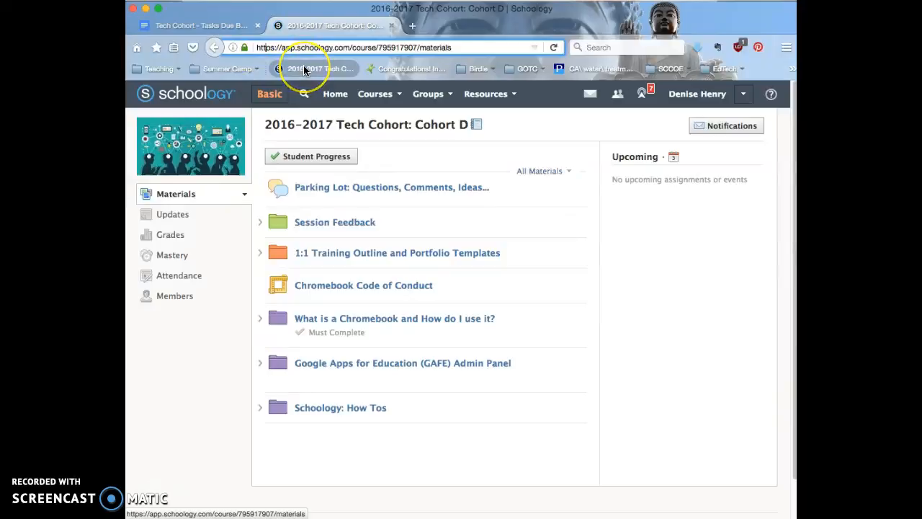
mouse_move(317, 68)
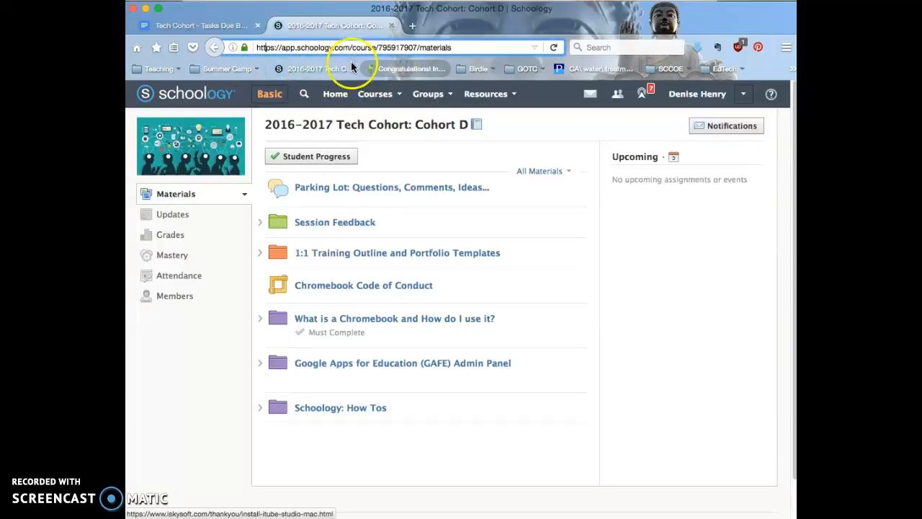
left_click(202, 25)
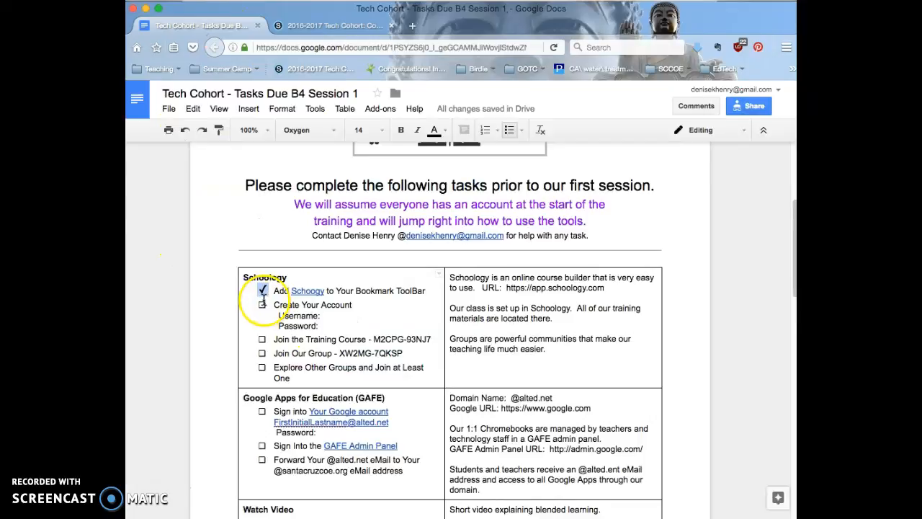
Checkmark the Create Your Account and Join the Training Course tasks.
left_click(263, 290)
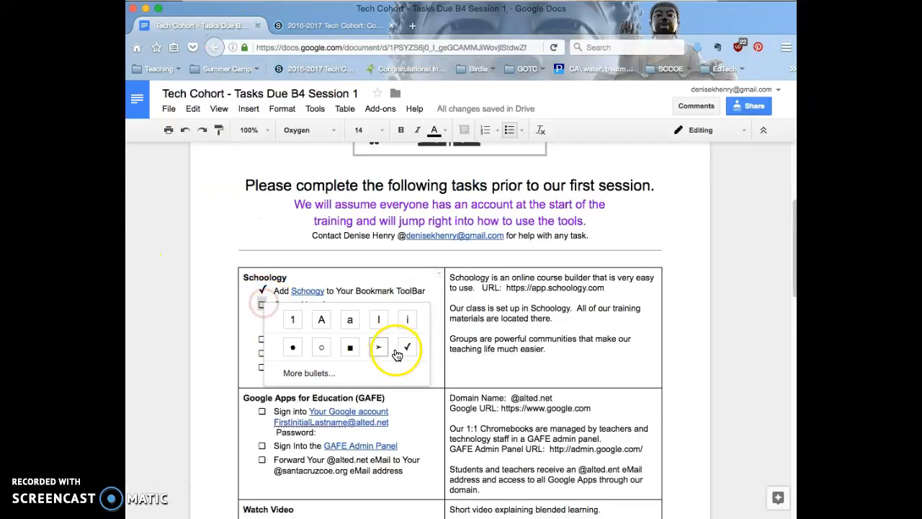
left_click(407, 347)
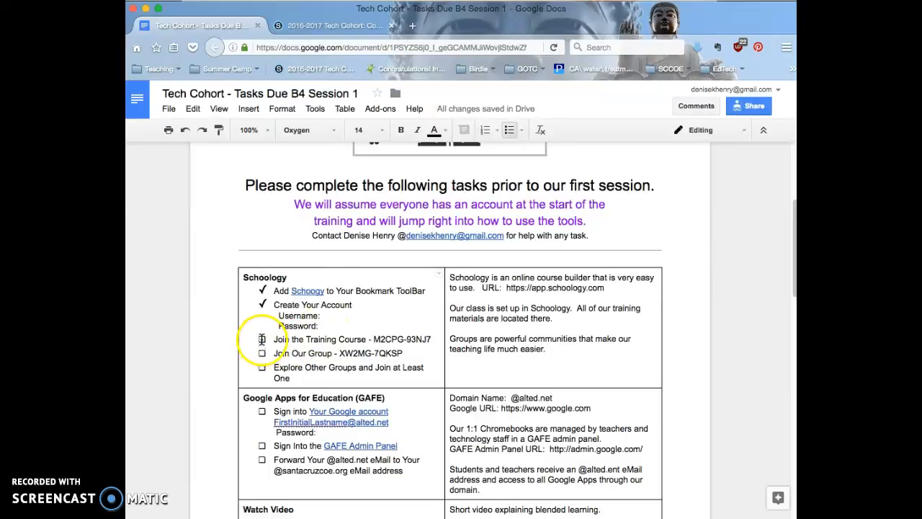
left_click(261, 339)
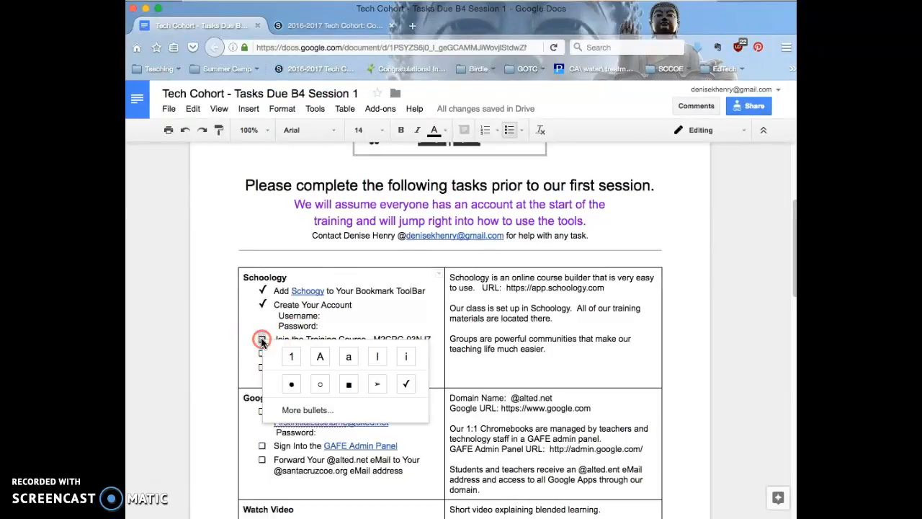
left_click(406, 384)
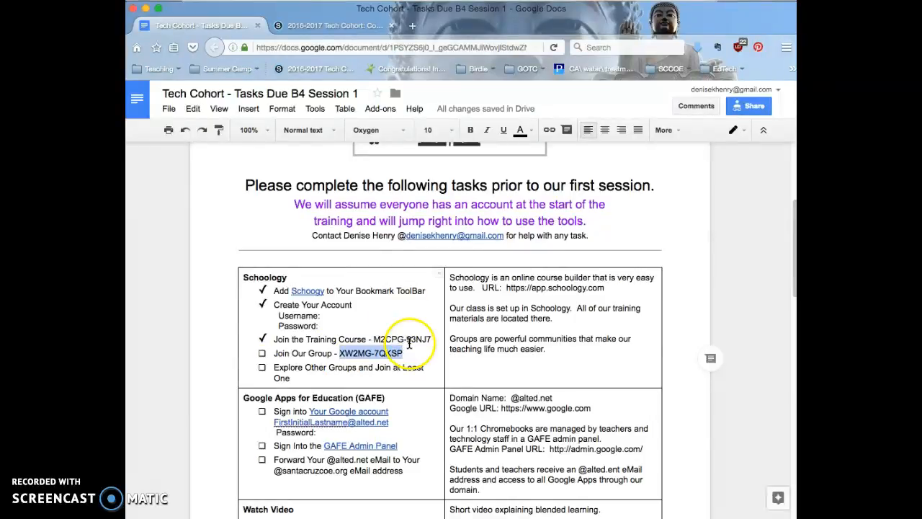
left_click(331, 25)
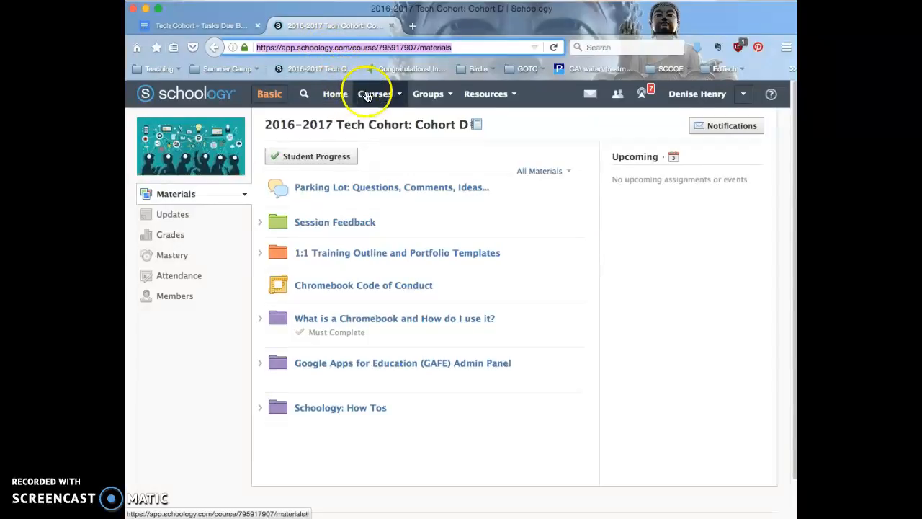
mouse_move(428, 93)
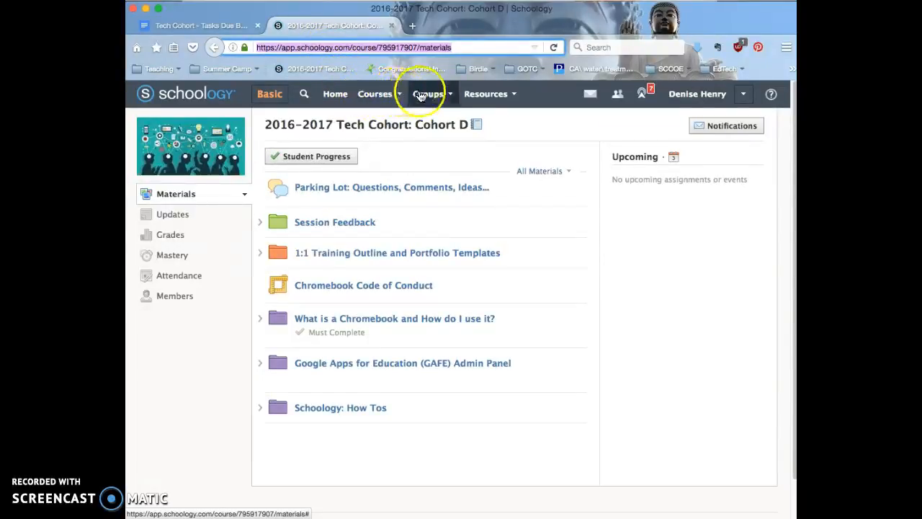
mouse_move(453, 98)
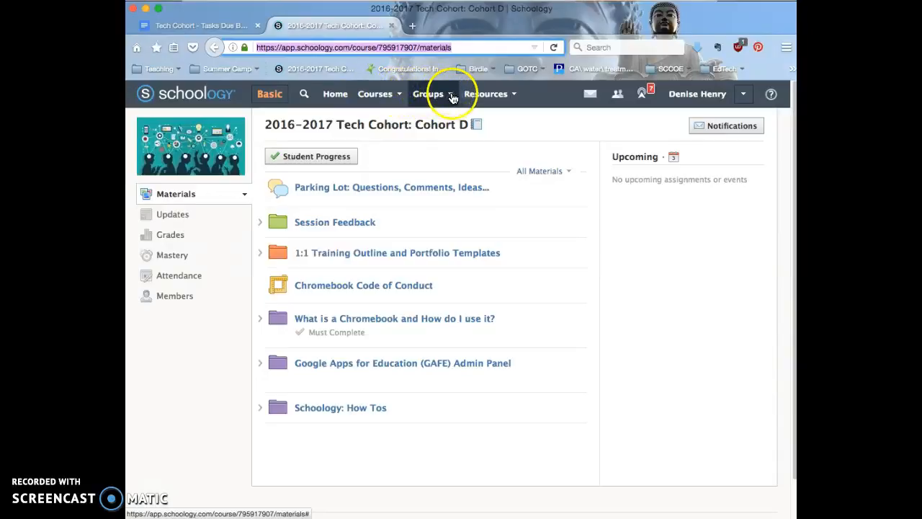
left_click(428, 94)
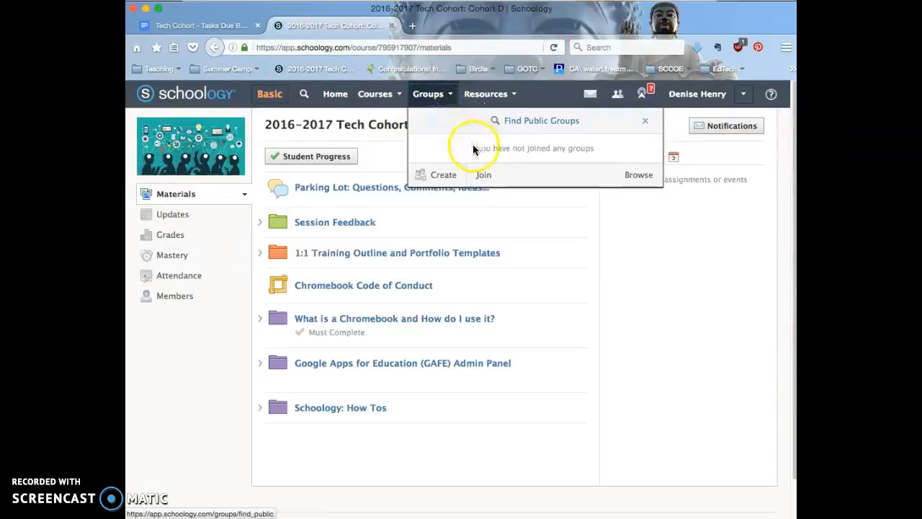
left_click(483, 174)
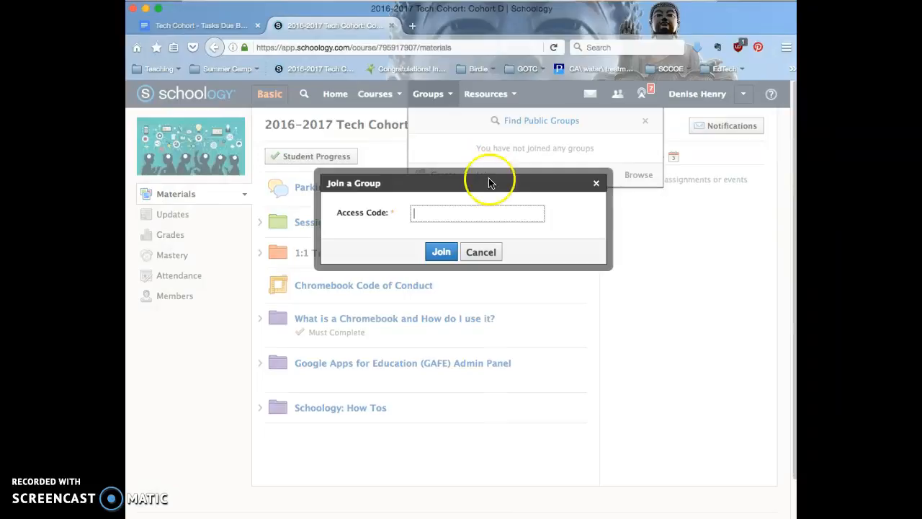
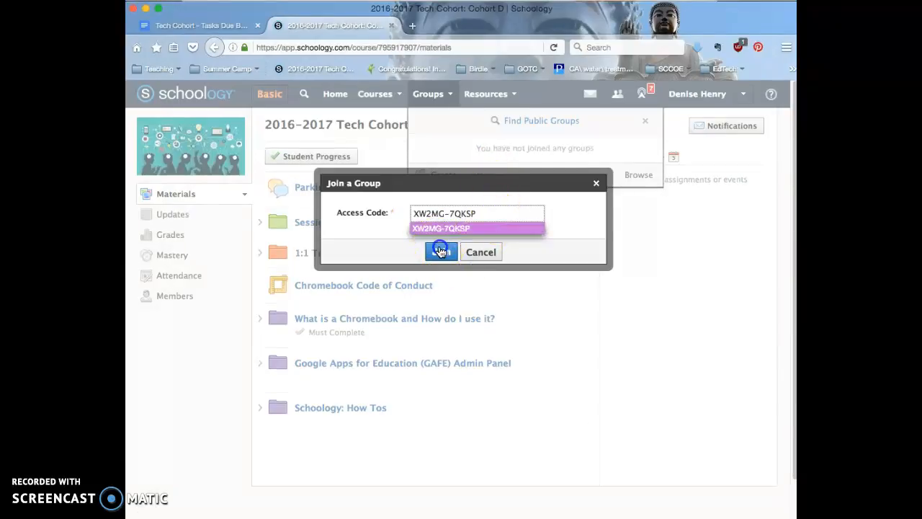
left_click(440, 252)
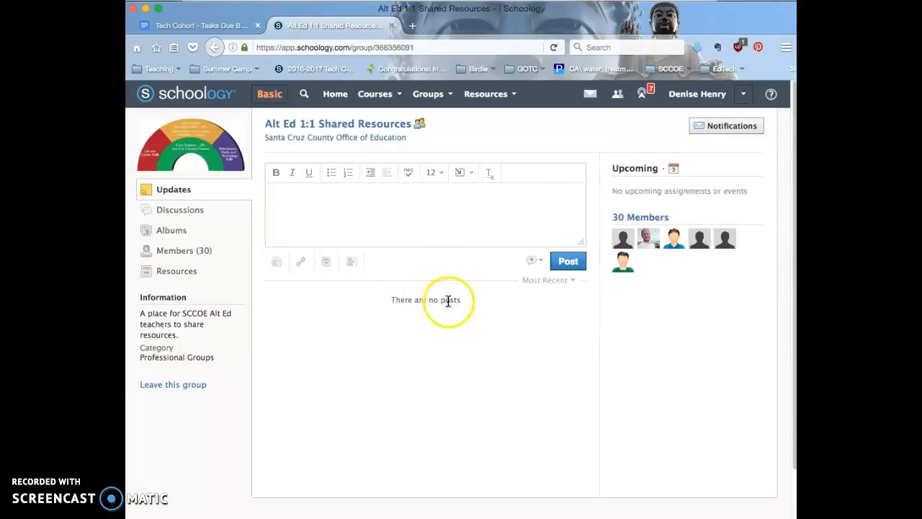
mouse_move(259, 310)
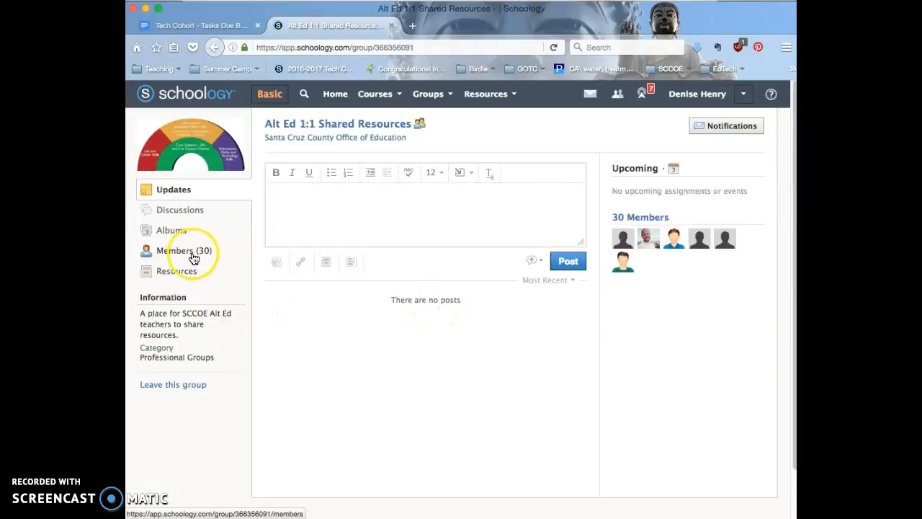
Open the Alt Ed 1:1 Shared Resources group's Resources page and browse its 13 folders.
left_click(178, 270)
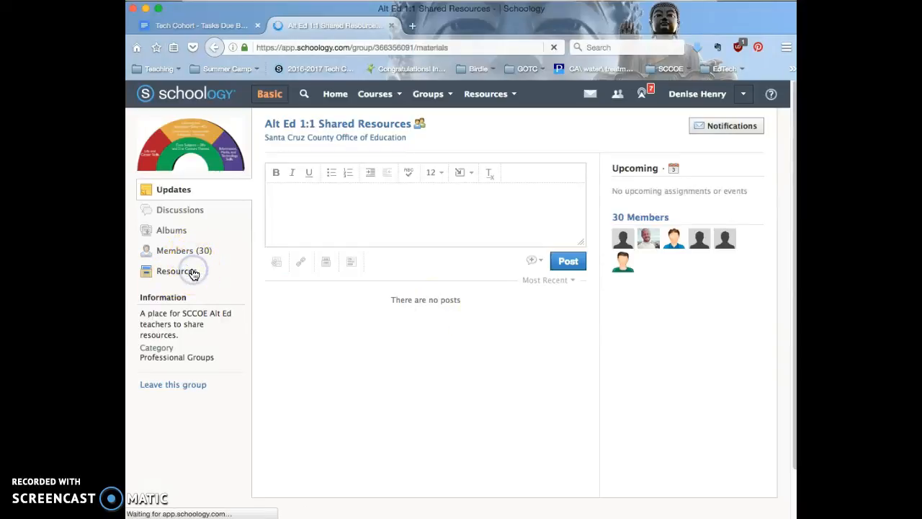
left_click(174, 271)
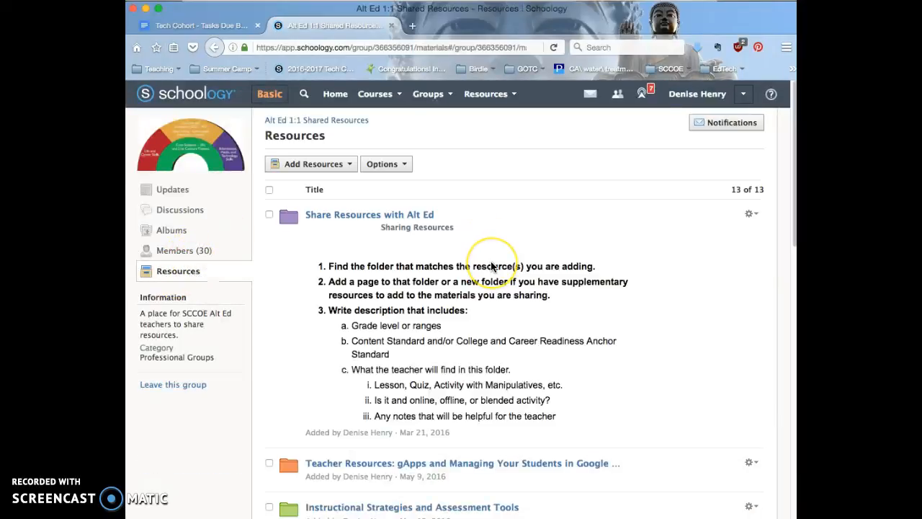
scroll("down", 3)
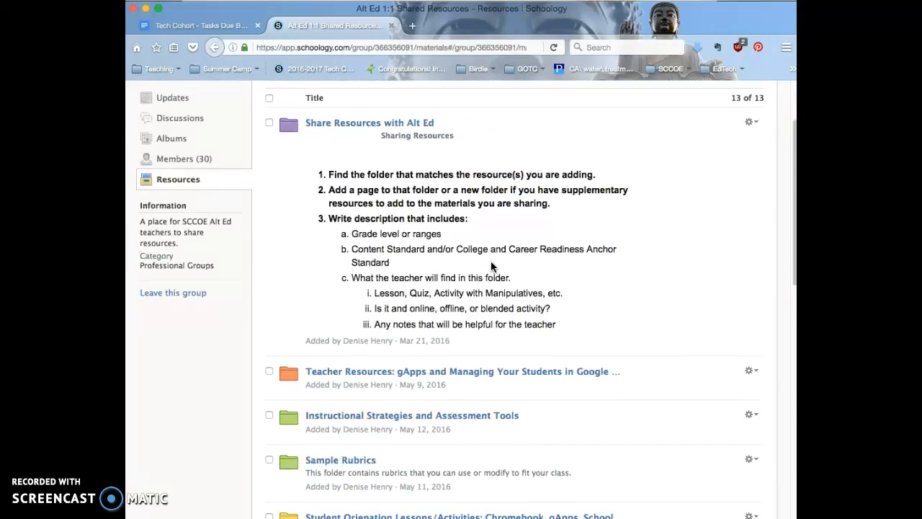
scroll("down", 3)
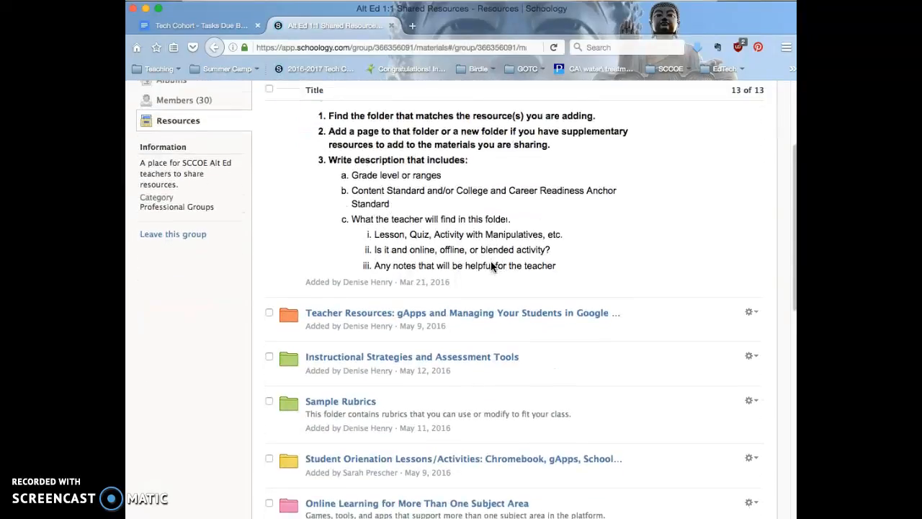
scroll("down", 3)
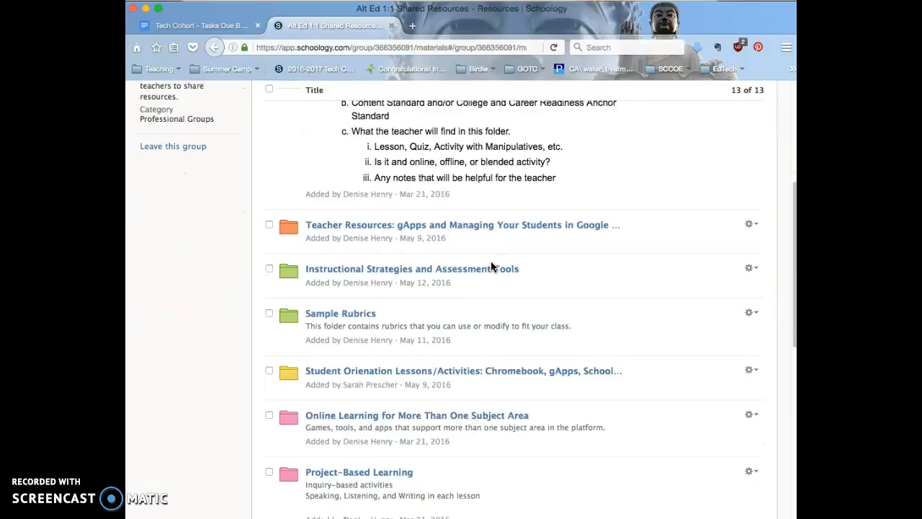
scroll("down", 3)
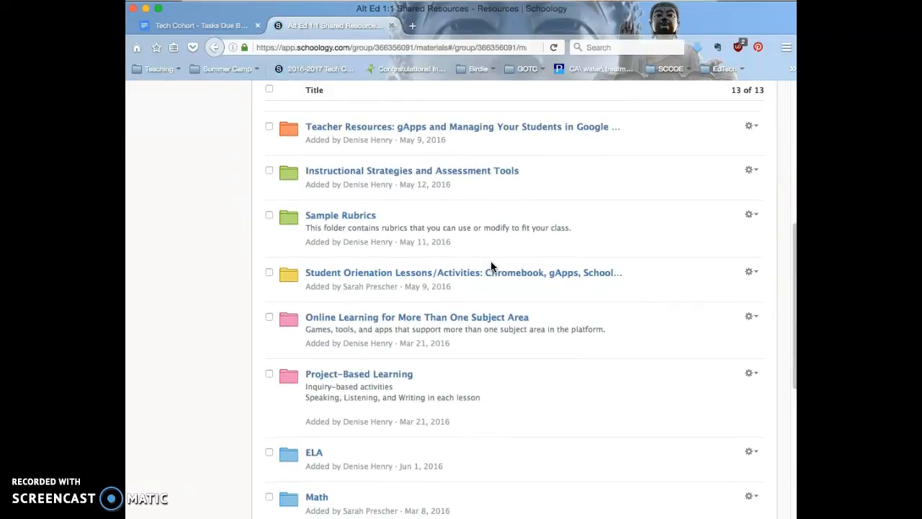
scroll("up", 3)
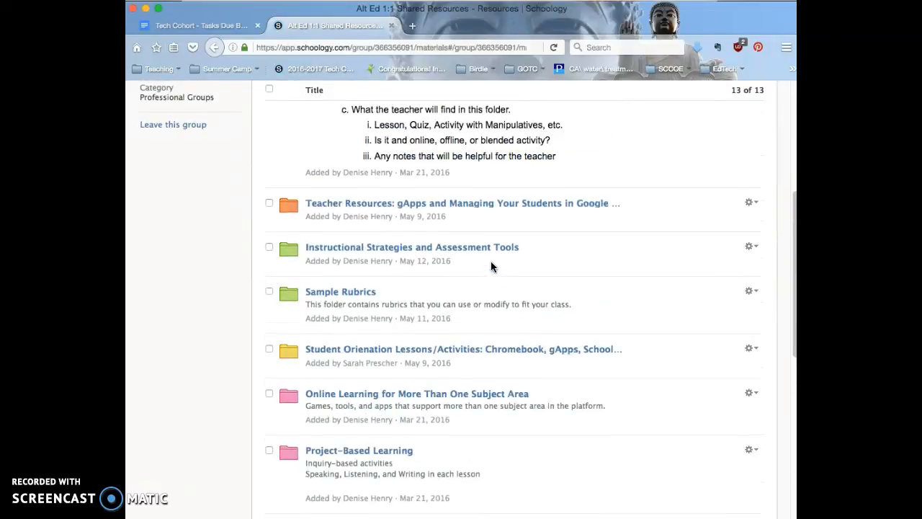
scroll("up", 3)
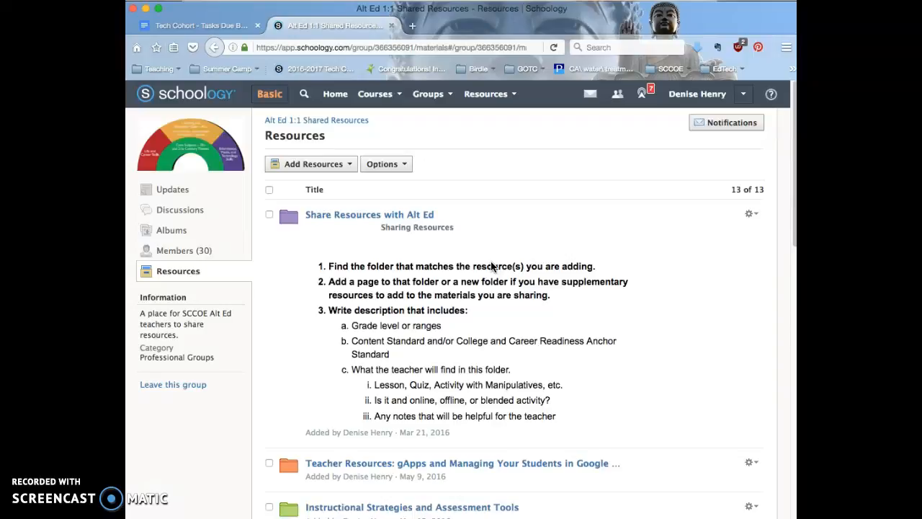
mouse_move(431, 128)
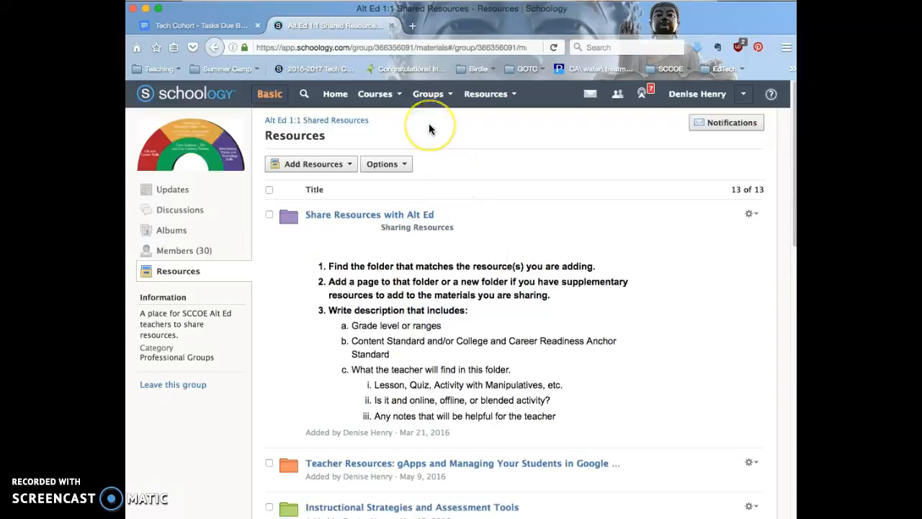
mouse_move(430, 129)
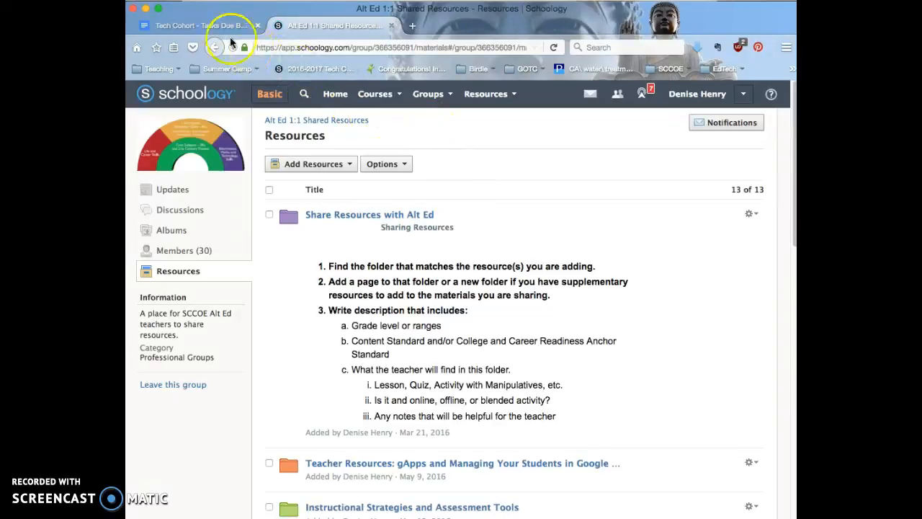
Give the Join Our Group checklist item a checkmark bullet, then return to the Schoology tab.
left_click(202, 26)
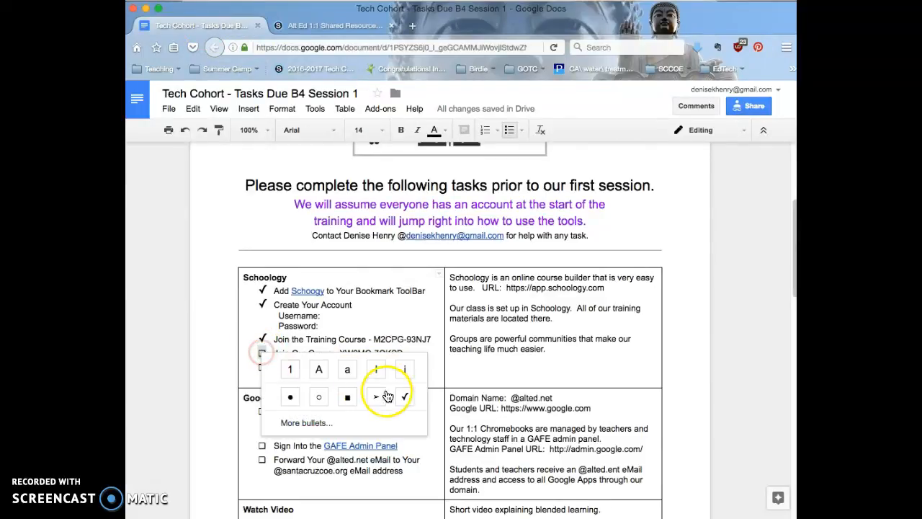
left_click(404, 396)
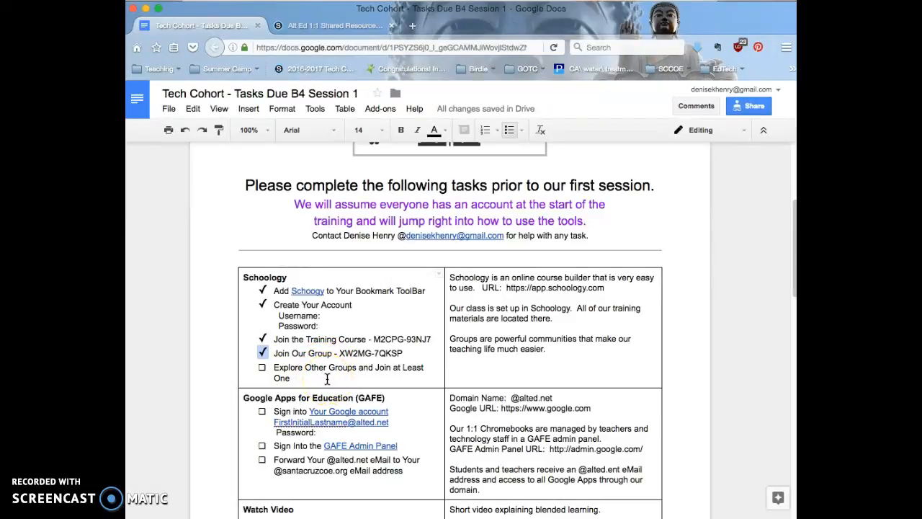
mouse_move(314, 25)
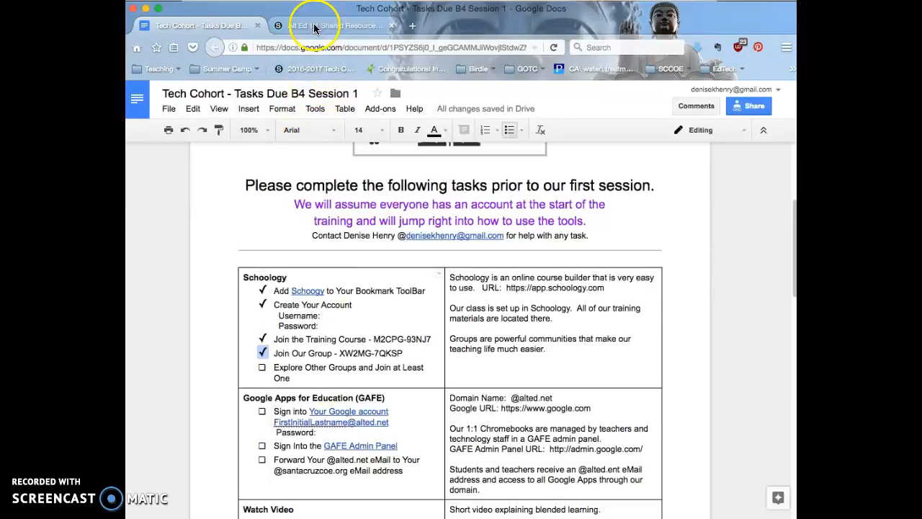
left_click(332, 25)
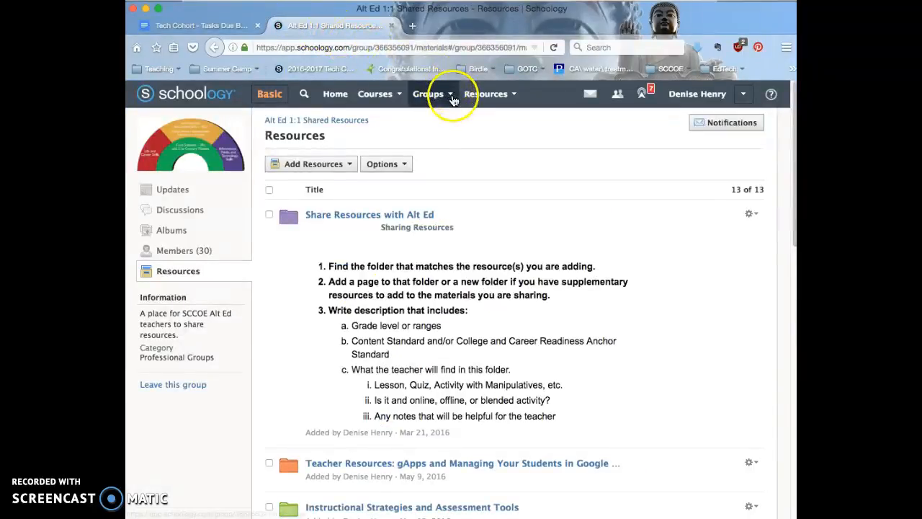
Bring up Schoology's Find Public Groups directory listing Schoology Educators and Blended Learning.
left_click(428, 93)
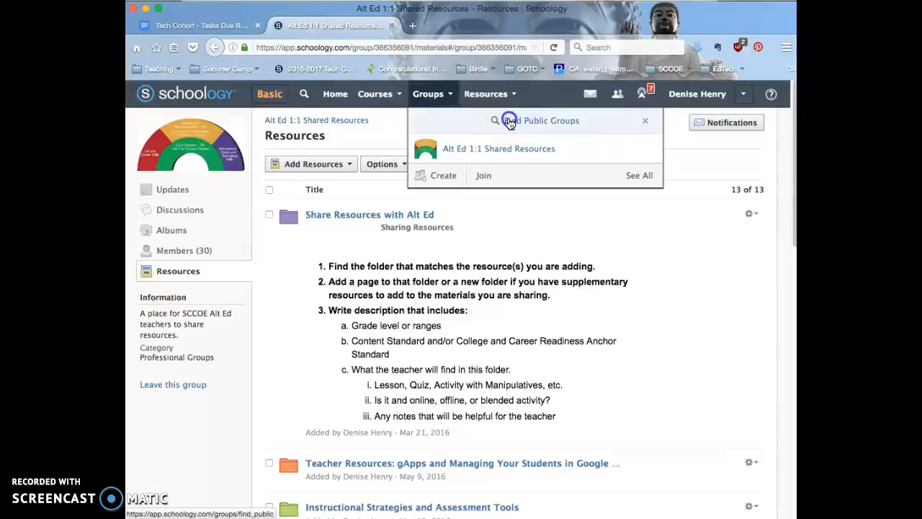
left_click(498, 148)
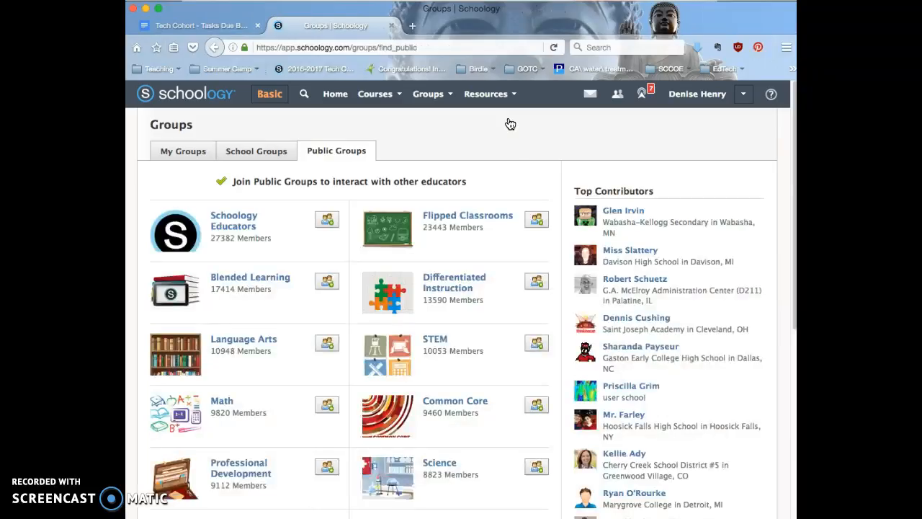
mouse_move(405, 281)
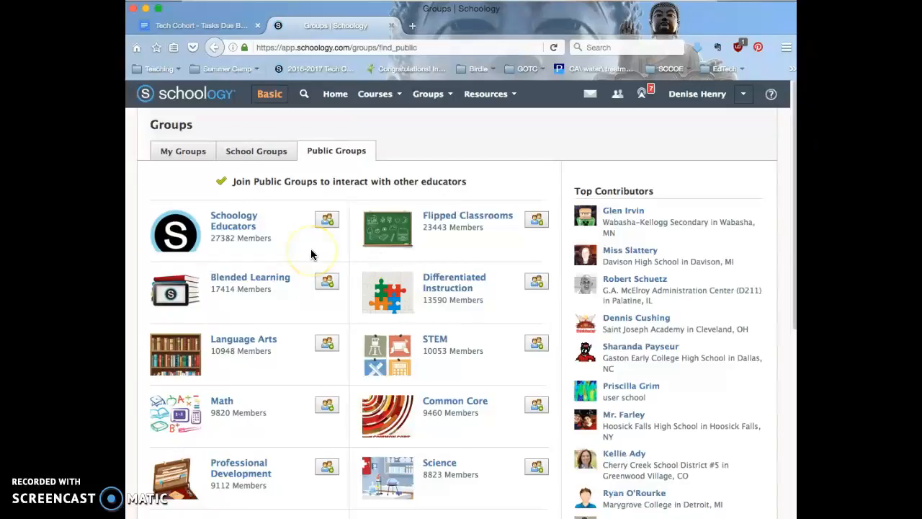
mouse_move(326, 222)
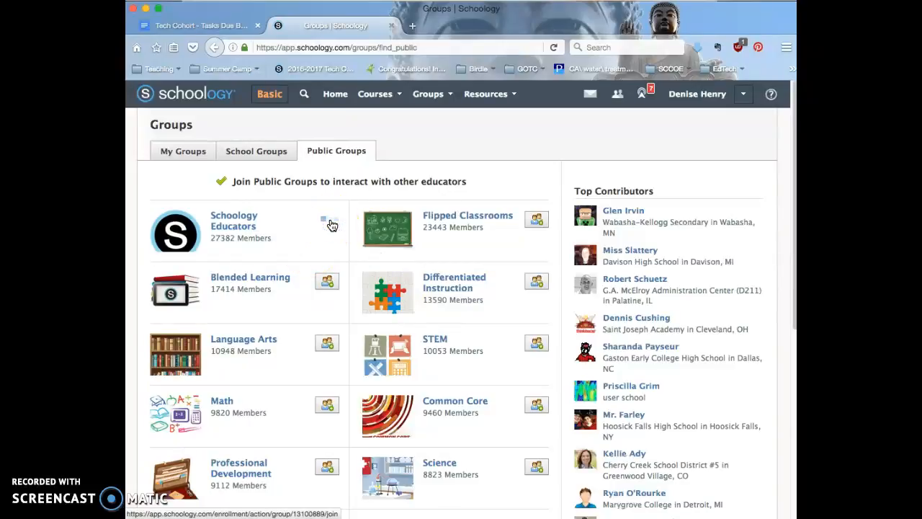
mouse_move(325, 281)
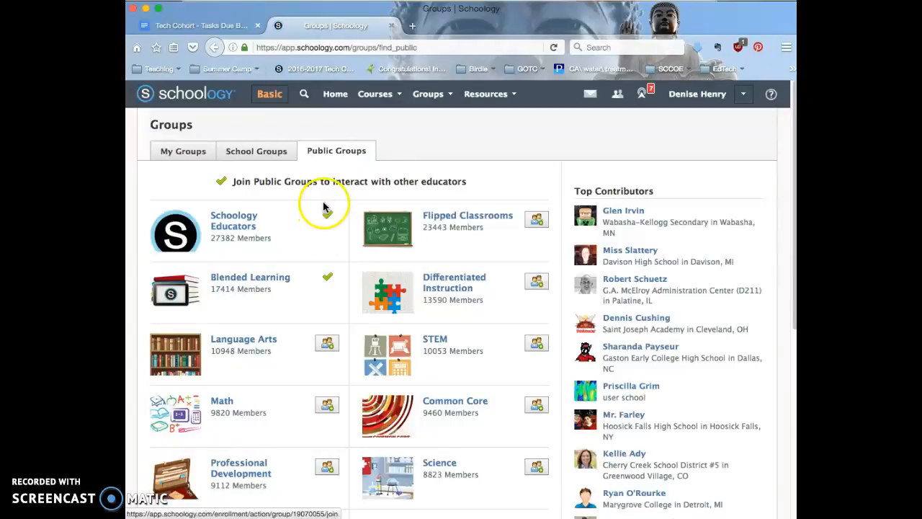
mouse_move(428, 94)
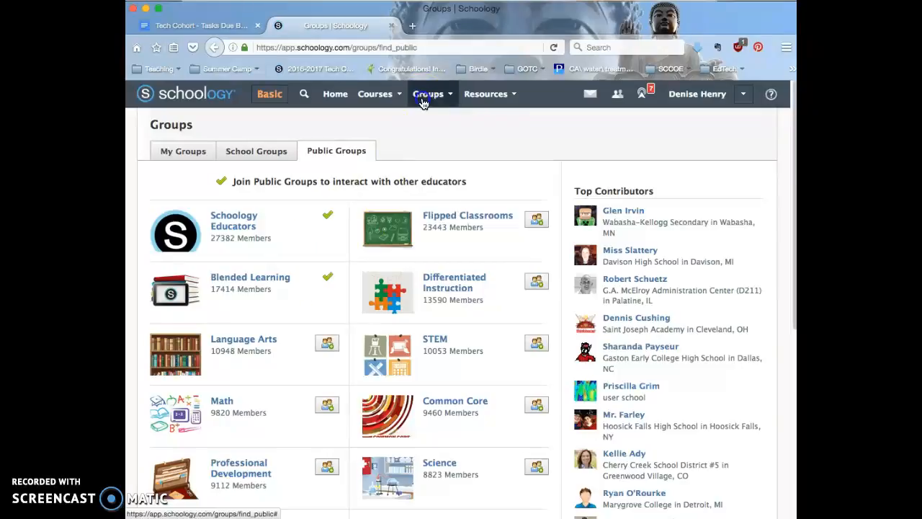
Open the Schoology Educators group page and look over its recent member updates.
left_click(428, 93)
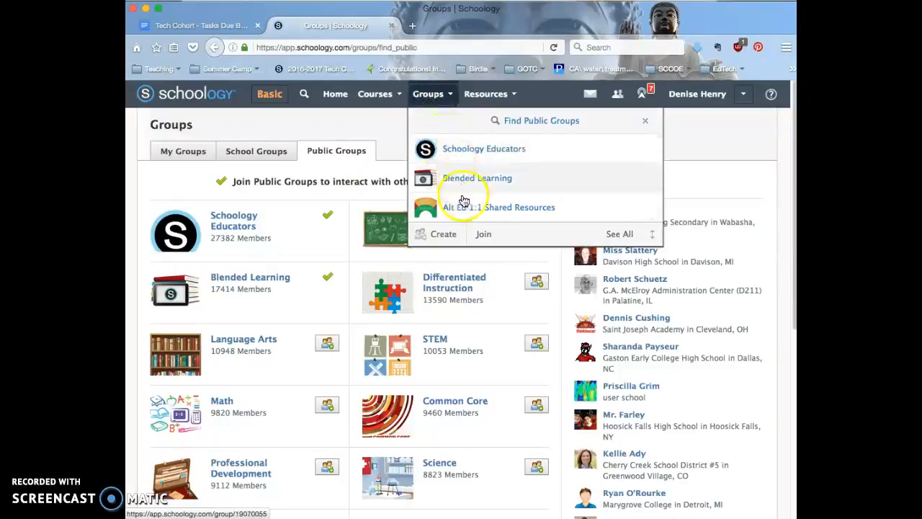
left_click(484, 148)
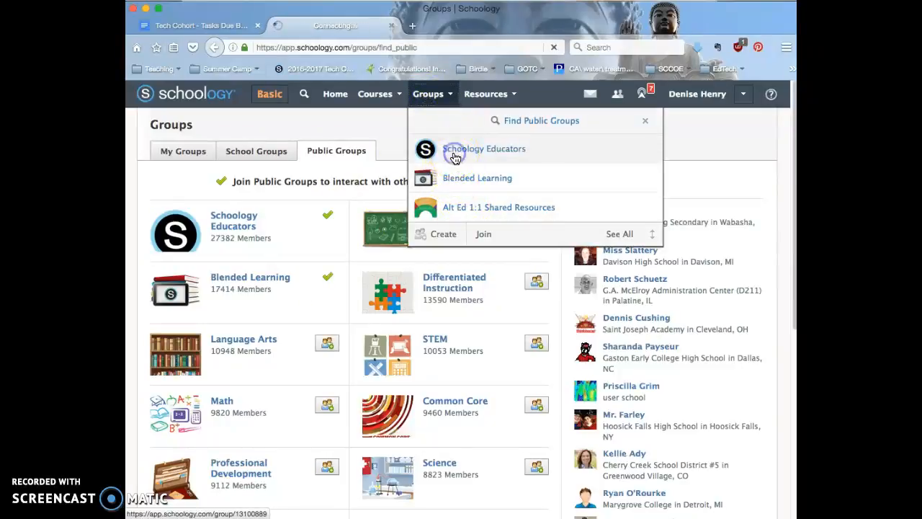
left_click(484, 148)
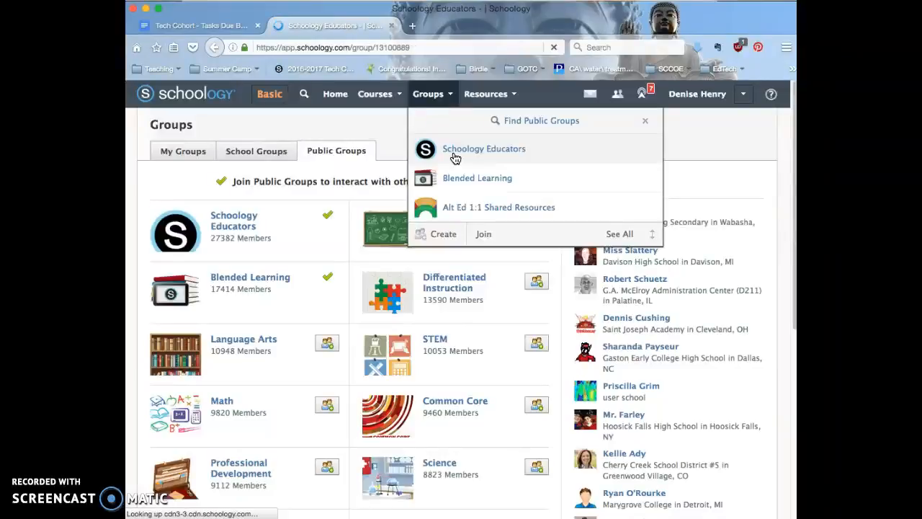
left_click(485, 148)
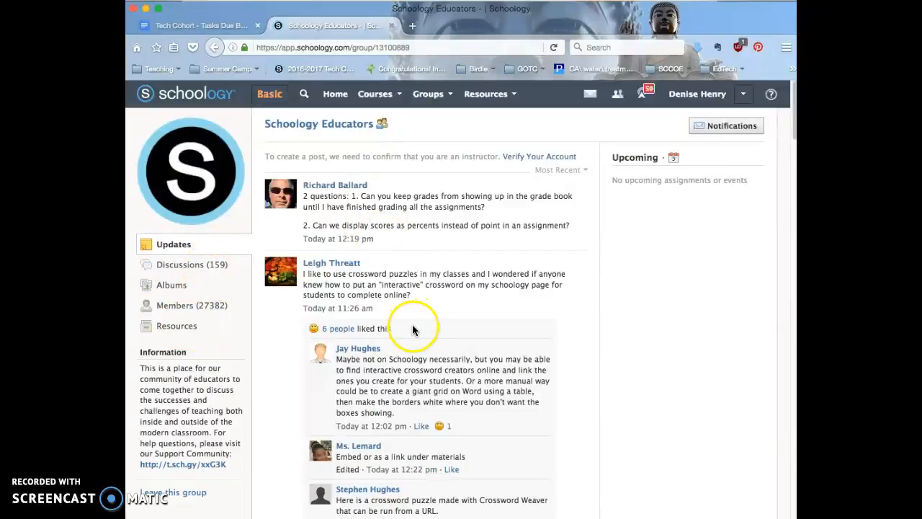
mouse_move(438, 175)
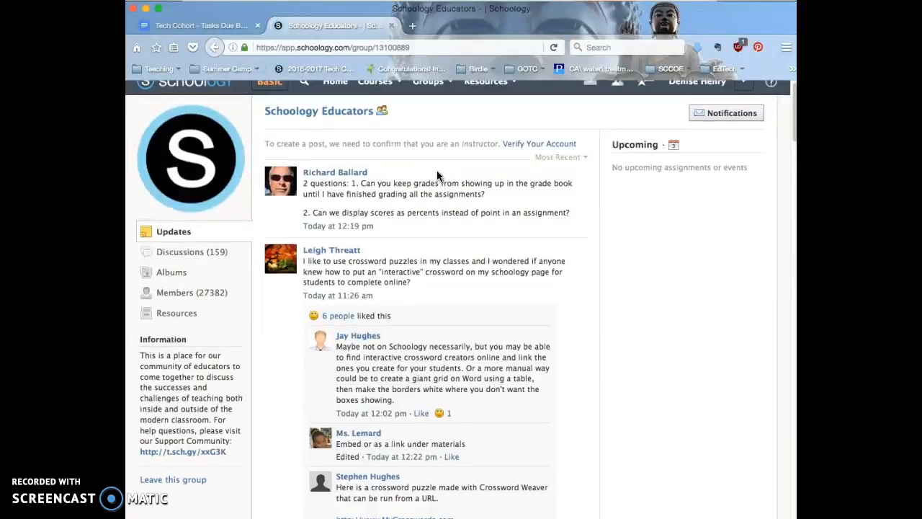
scroll("up", 3)
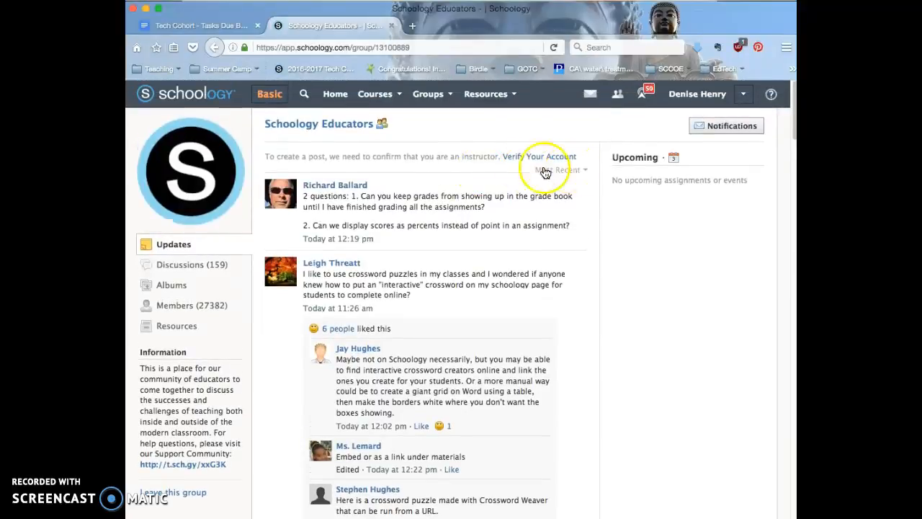
scroll("down", 3)
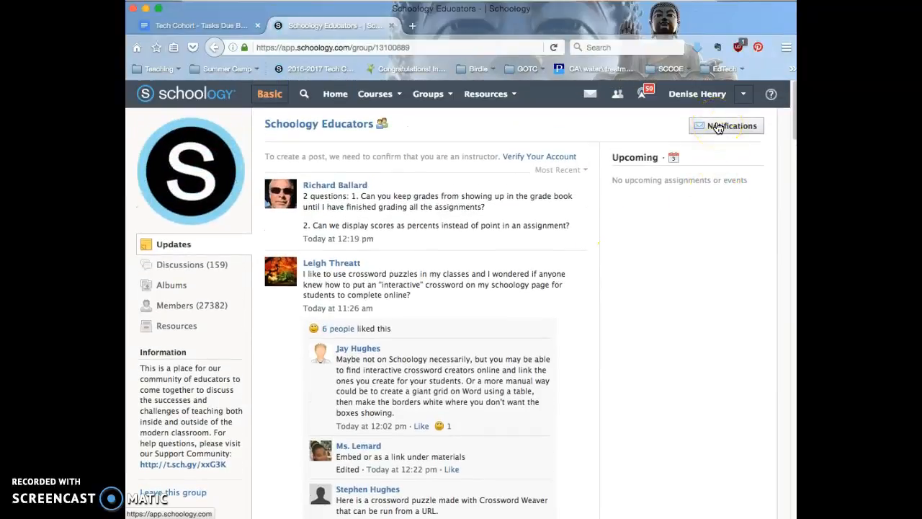
Uncheck Group update posted, keep Comments on my posts checked, and save the notifications.
left_click(728, 125)
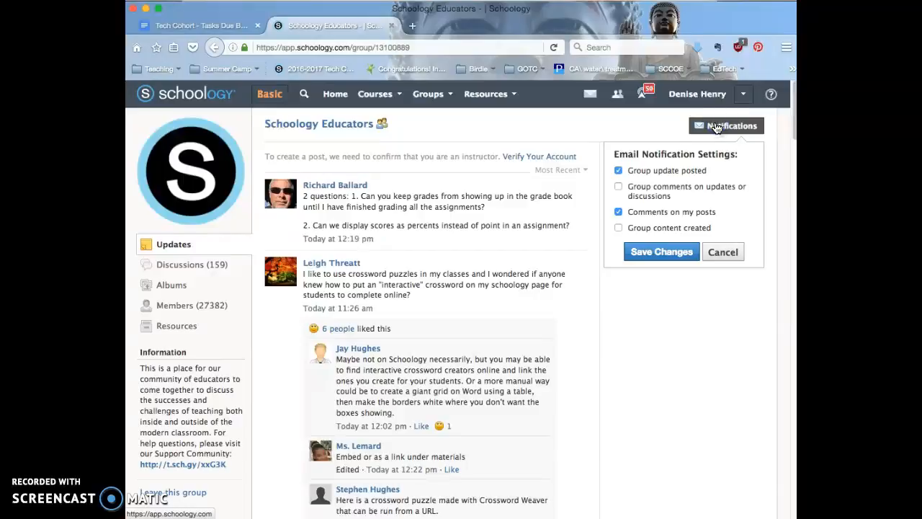
left_click(618, 170)
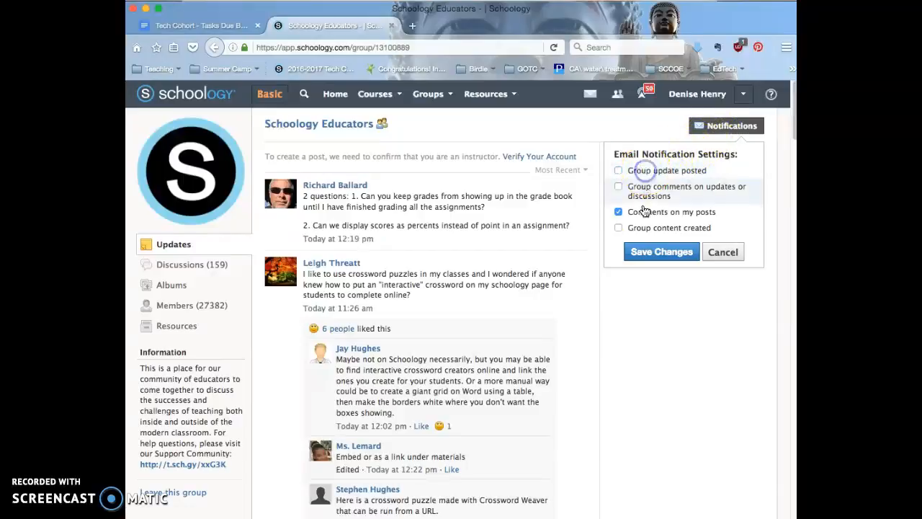
left_click(618, 211)
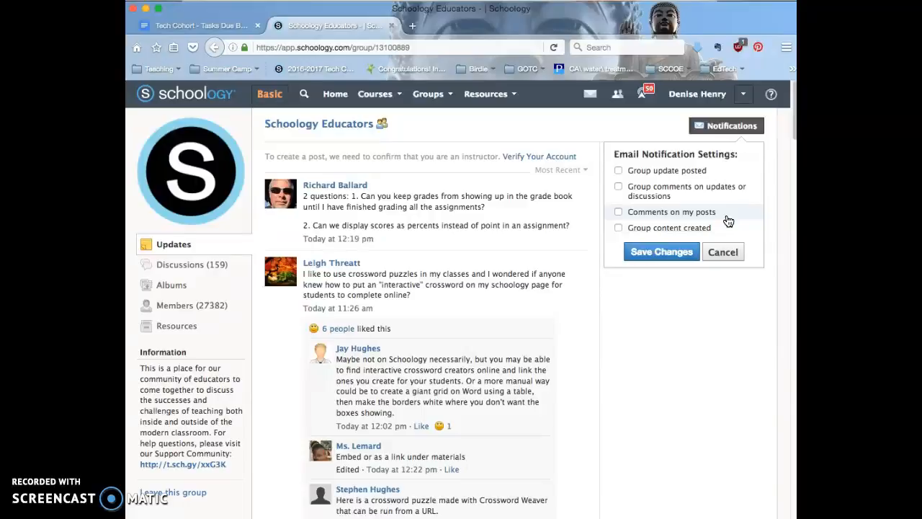
left_click(618, 212)
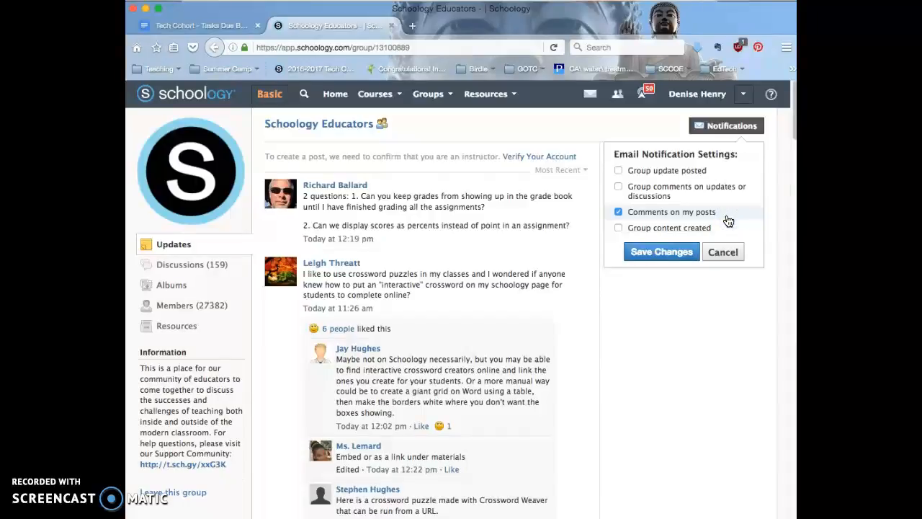
mouse_move(668, 211)
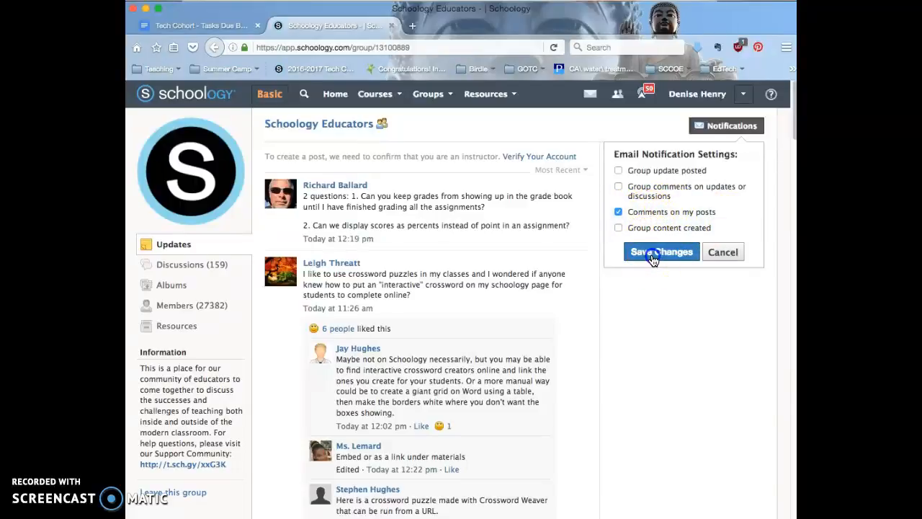
left_click(661, 251)
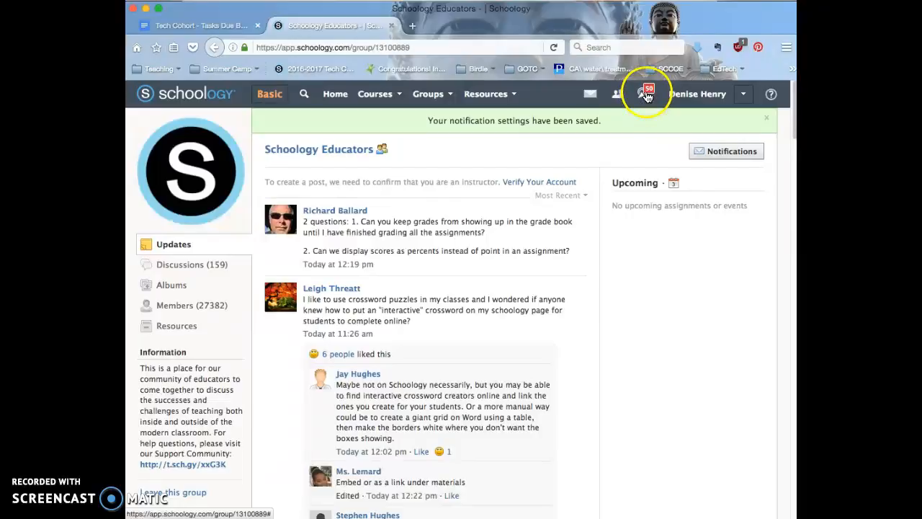
left_click(642, 94)
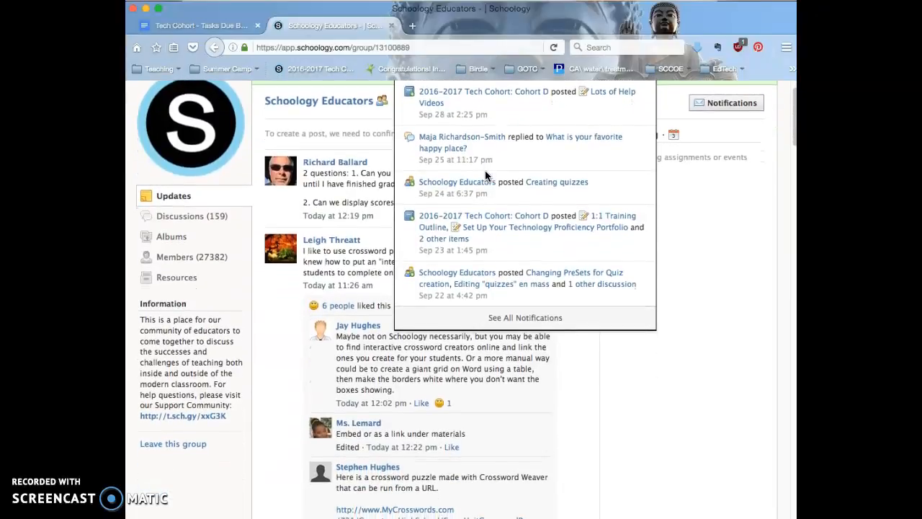
mouse_move(505, 245)
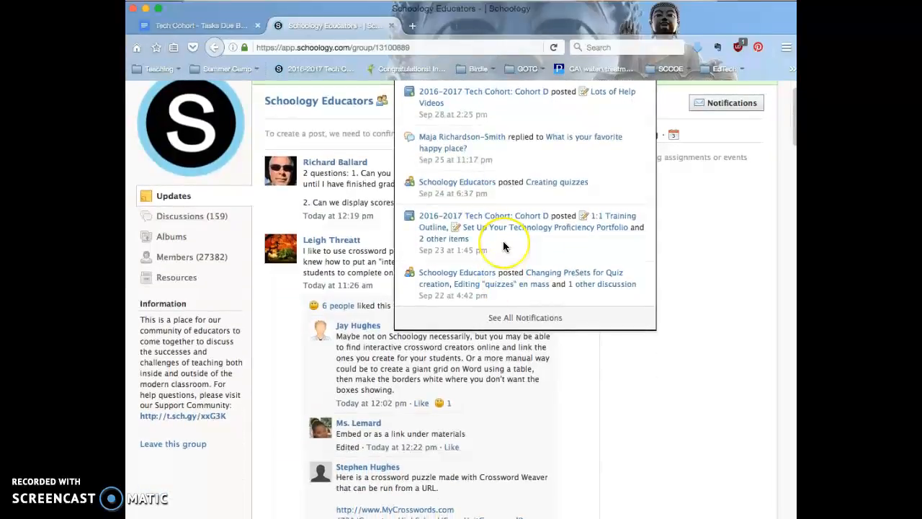
left_click(643, 94)
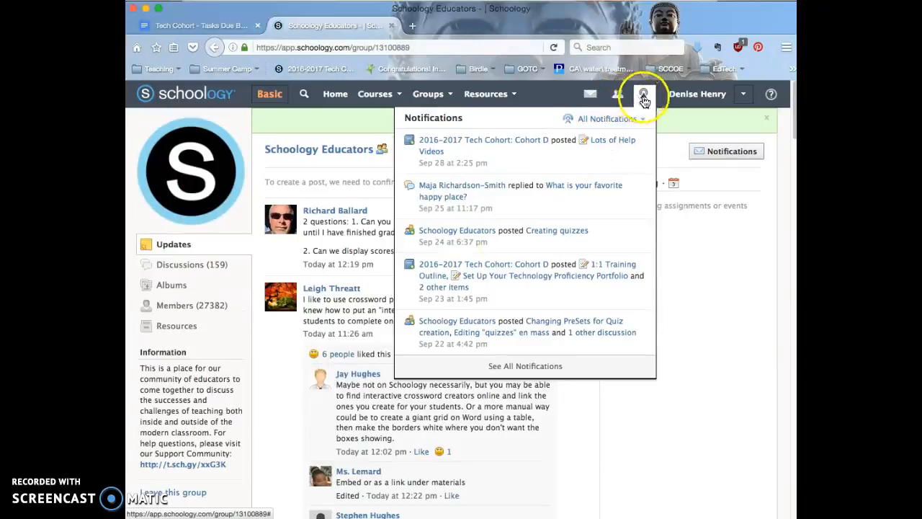
left_click(642, 94)
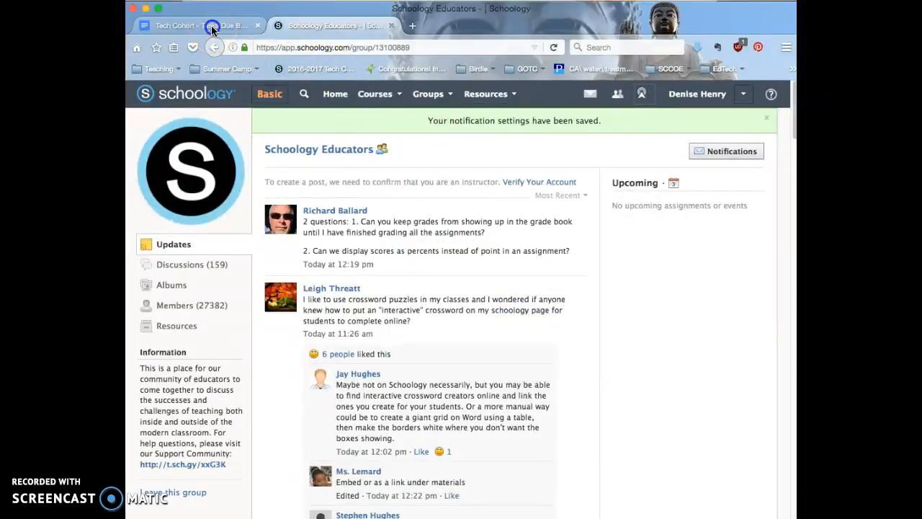
Checkmark the Explore Other Groups and Join at Least One item, then reveal the Your Google account link.
left_click(202, 25)
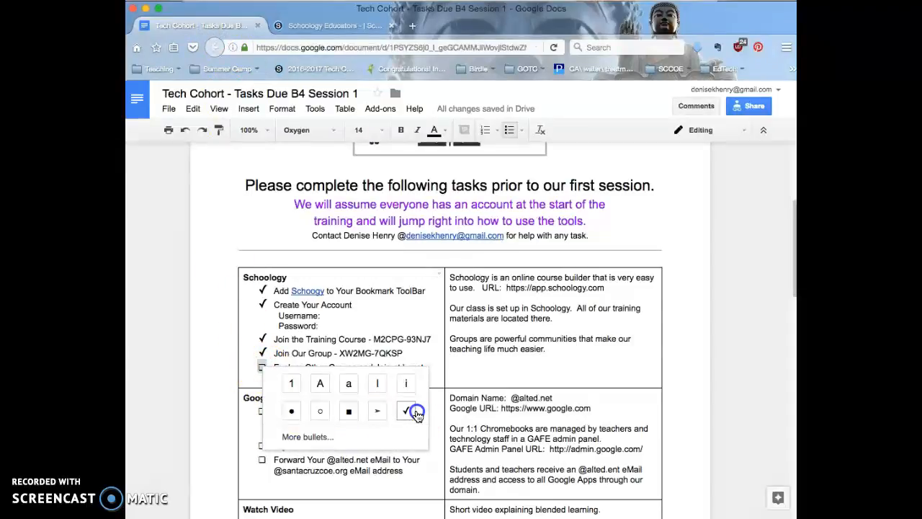
left_click(406, 410)
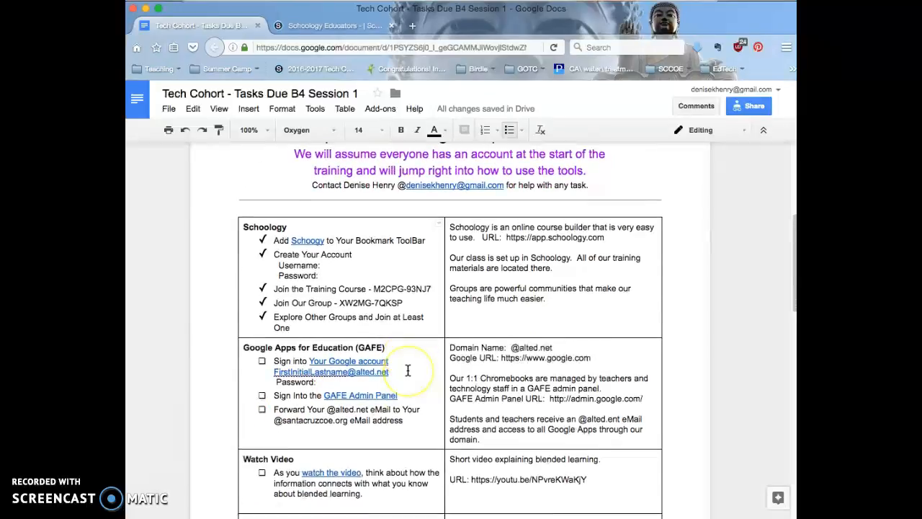
scroll("down", 3)
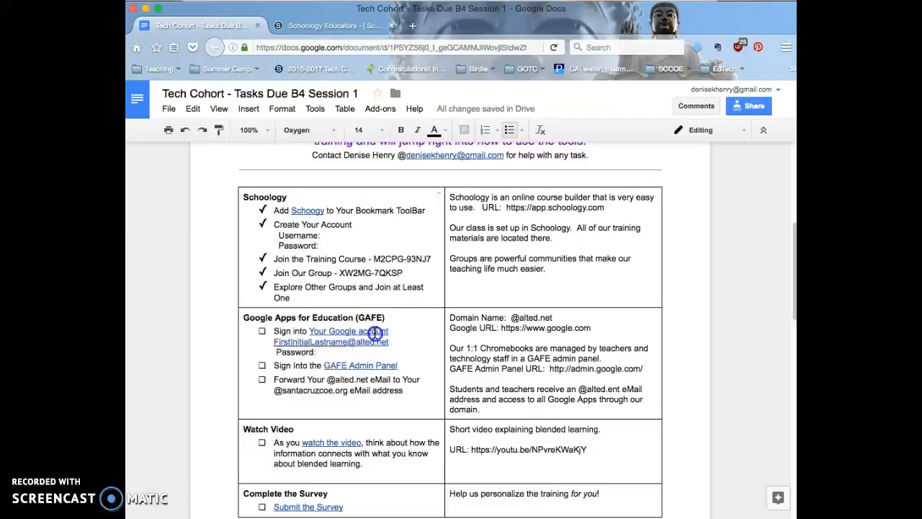
left_click(348, 330)
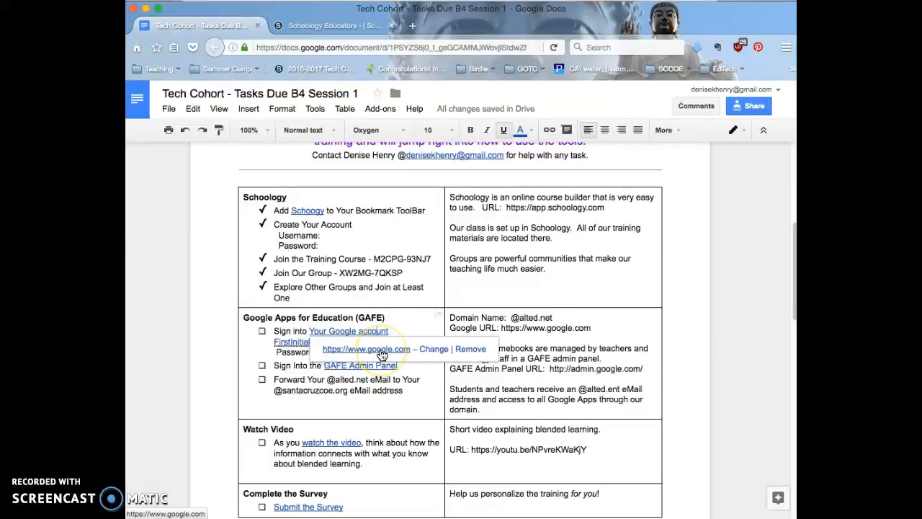
Switch google.com to the alted.net school account and confirm it in the profile menu.
left_click(366, 349)
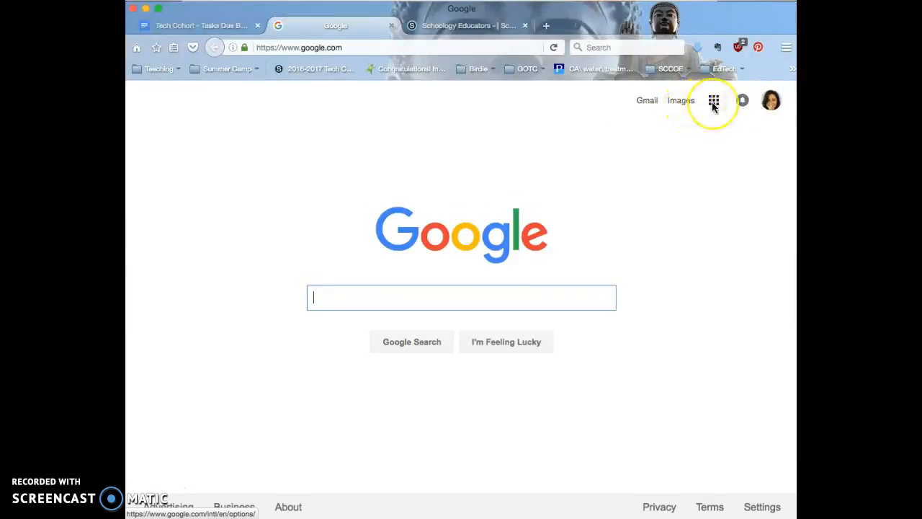
left_click(713, 100)
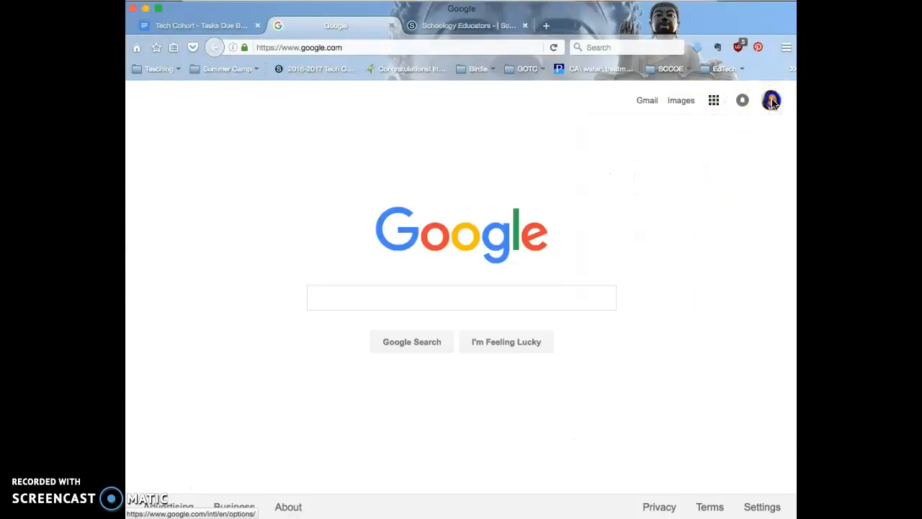
left_click(771, 100)
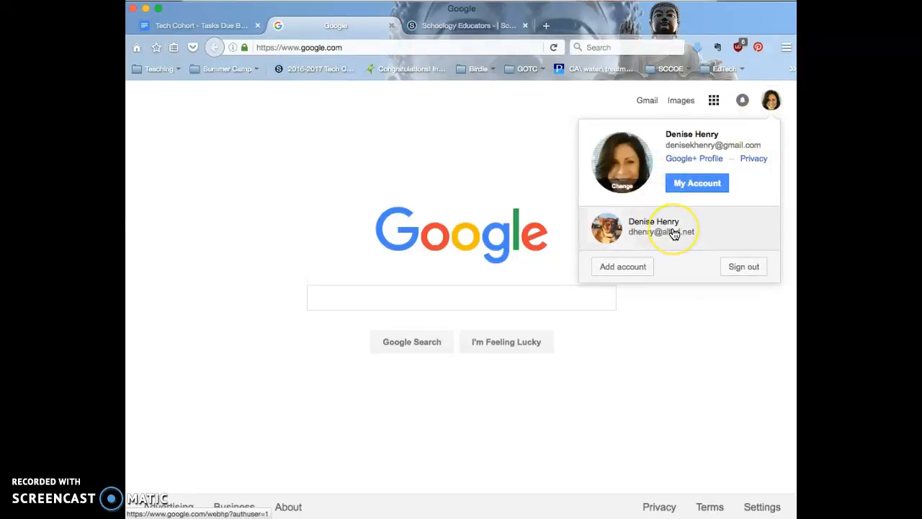
mouse_move(661, 249)
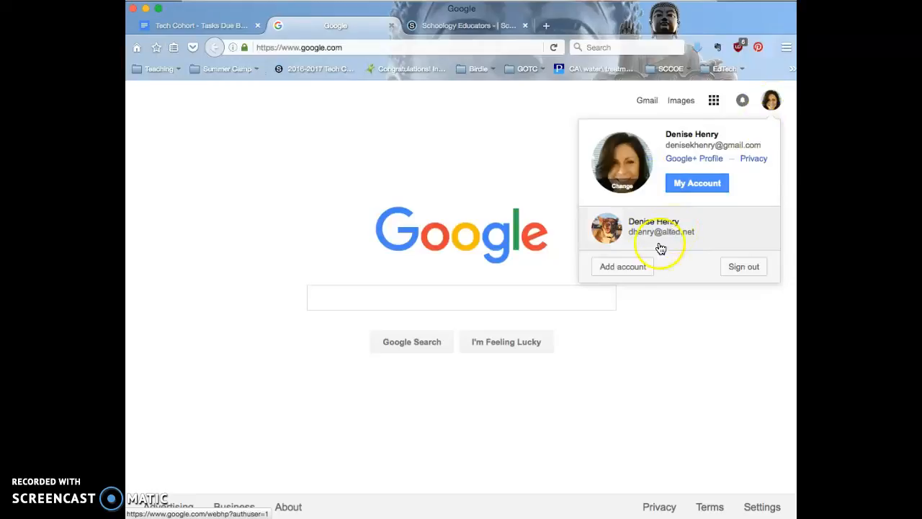
left_click(744, 266)
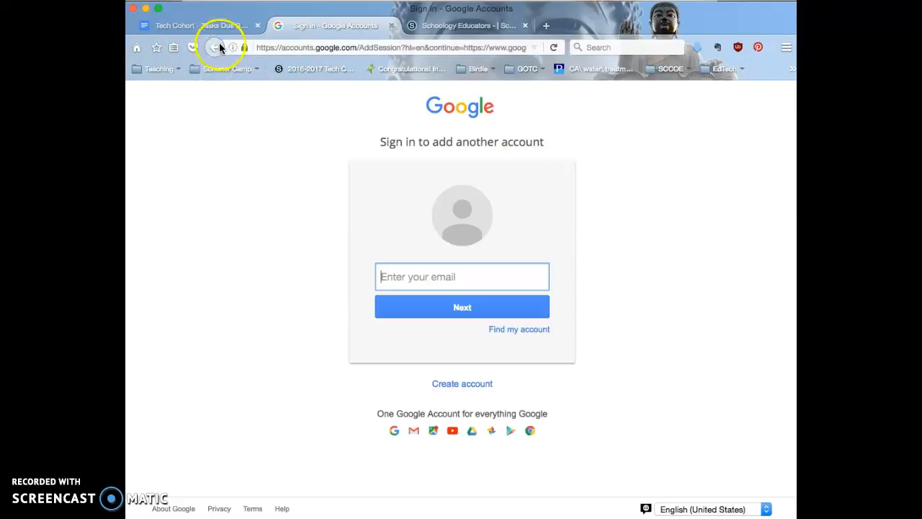
left_click(215, 48)
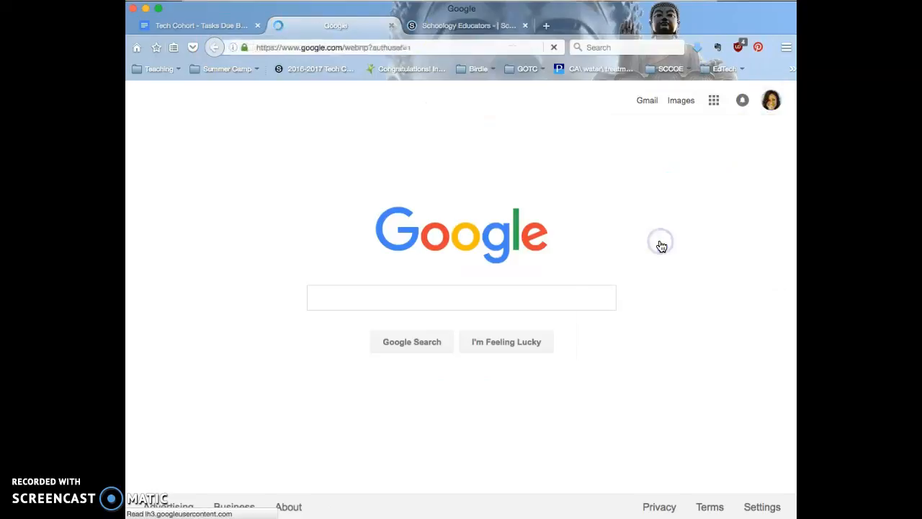
left_click(462, 297)
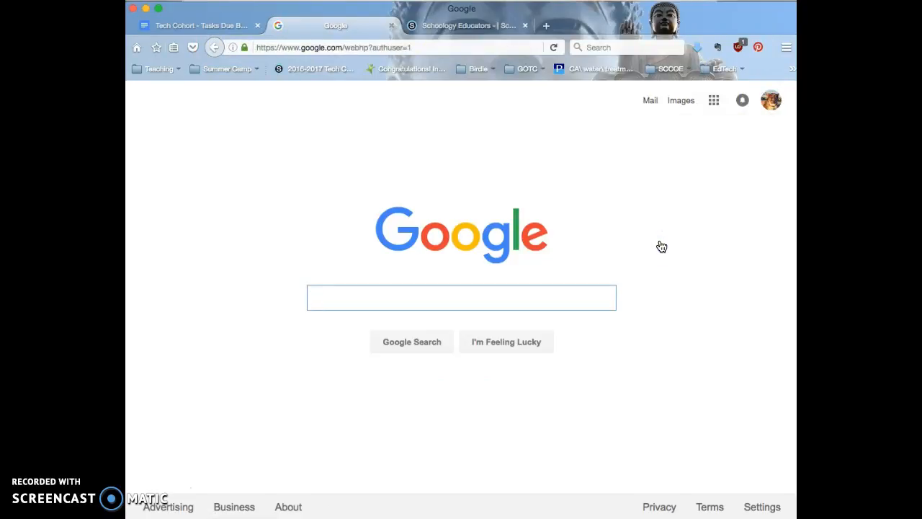
mouse_move(770, 100)
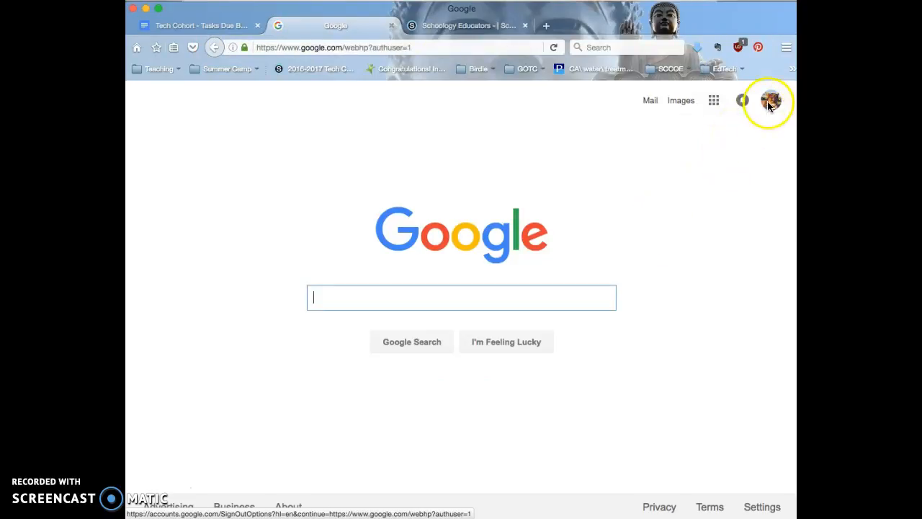
left_click(771, 99)
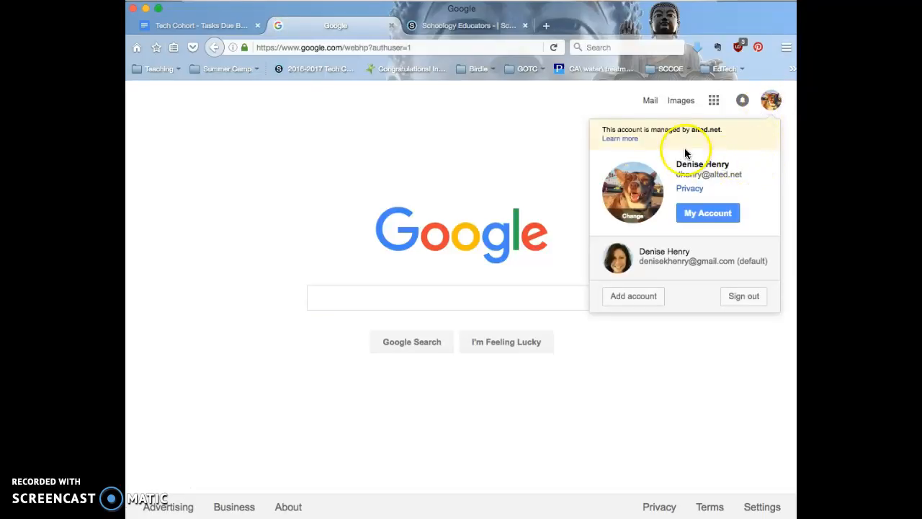
mouse_move(706, 171)
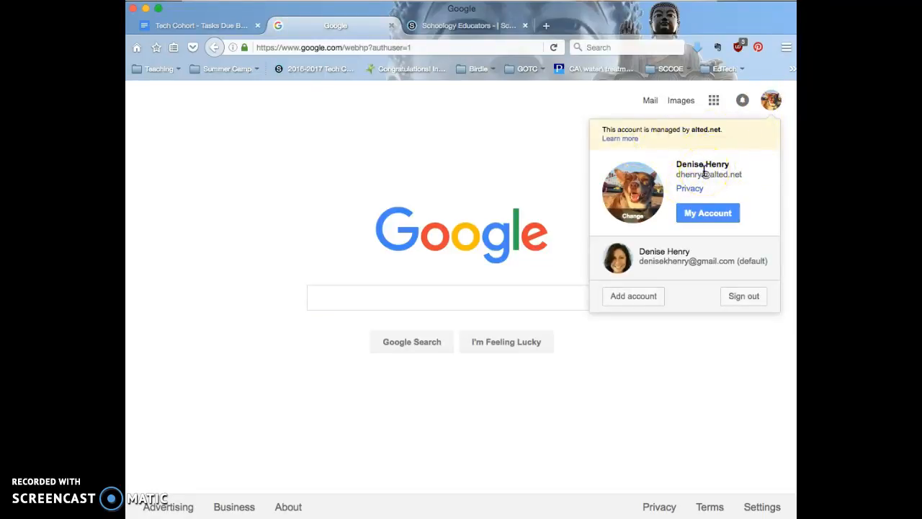
mouse_move(771, 101)
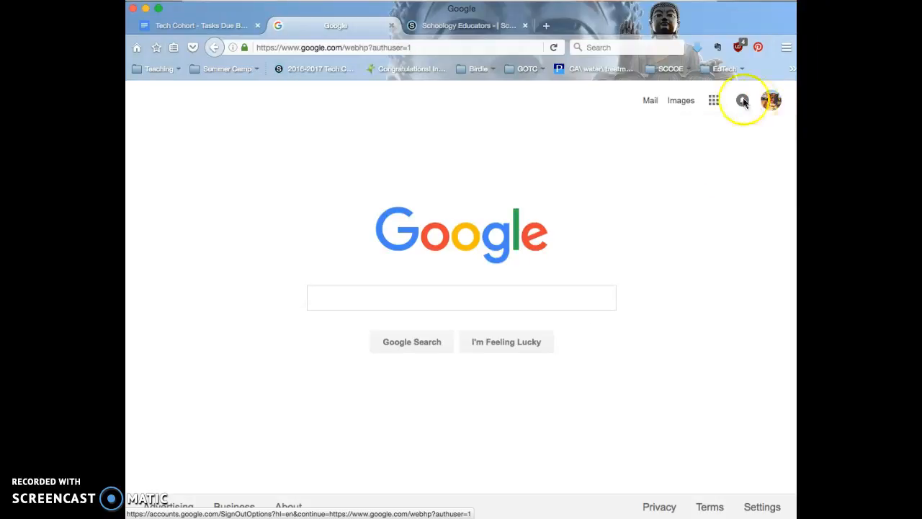
mouse_move(329, 37)
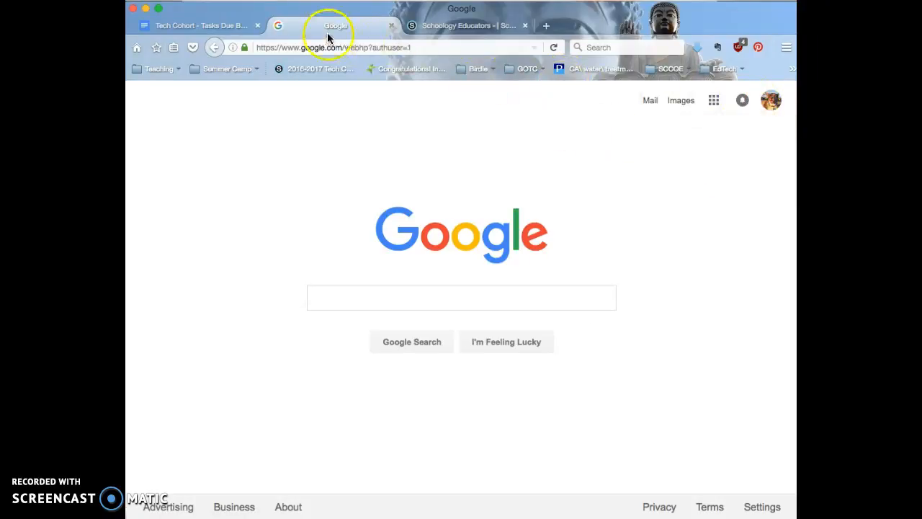
Checkmark 'Sign into Your Google account' in the checklist, then return to the Google tab.
left_click(202, 25)
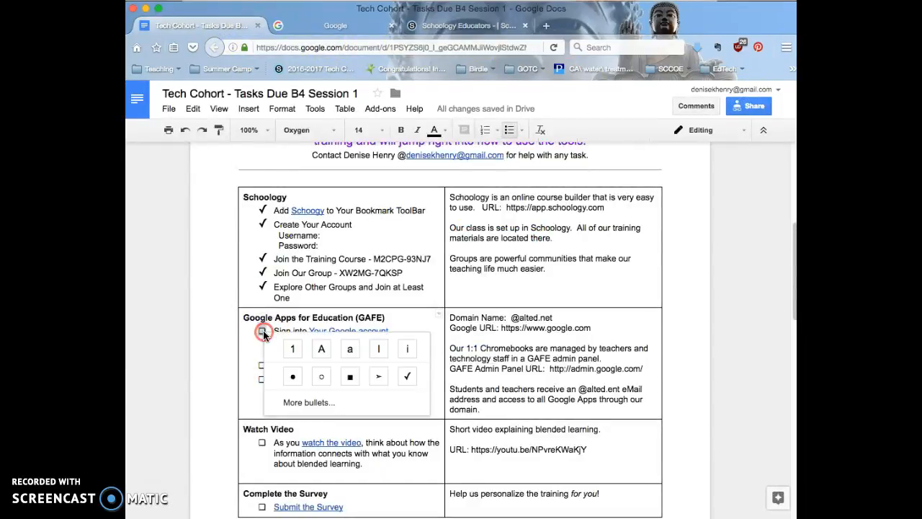
left_click(407, 375)
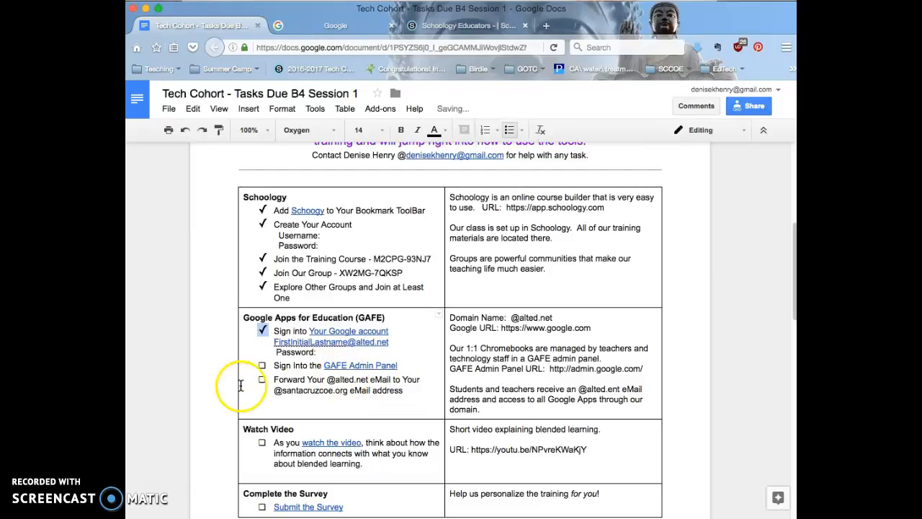
mouse_move(528, 85)
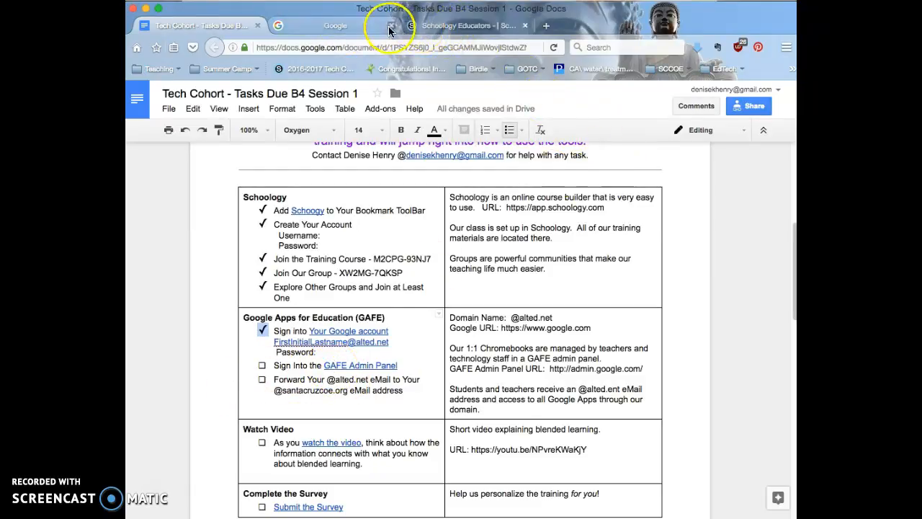
left_click(334, 25)
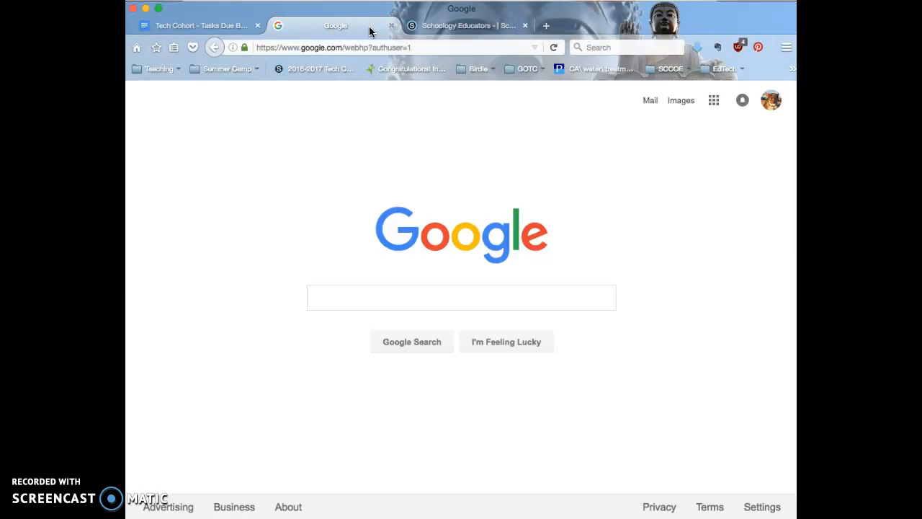
Load the alted.net Admin console home via admin.google.com.
left_click(713, 100)
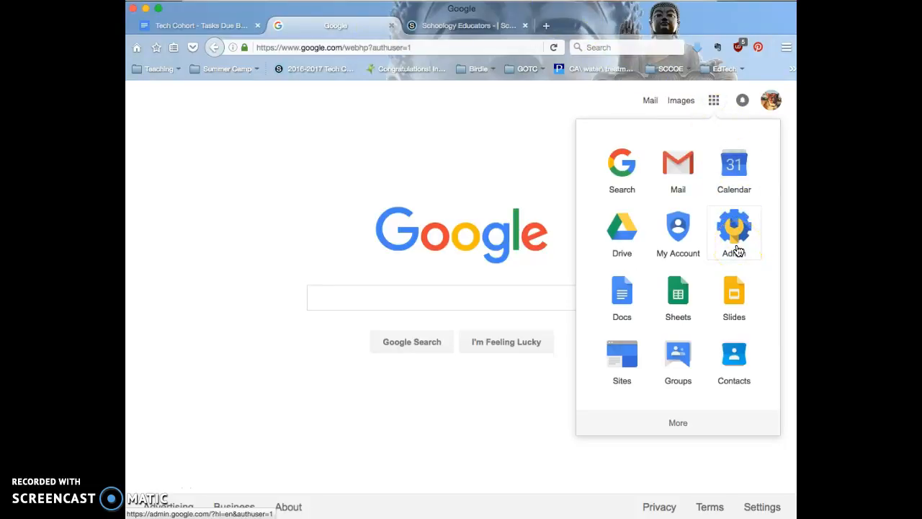
mouse_move(678, 423)
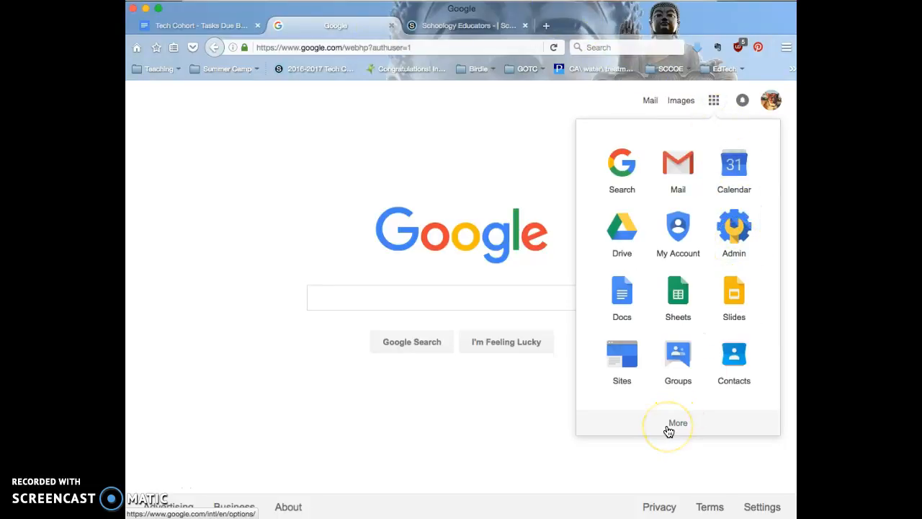
mouse_move(420, 74)
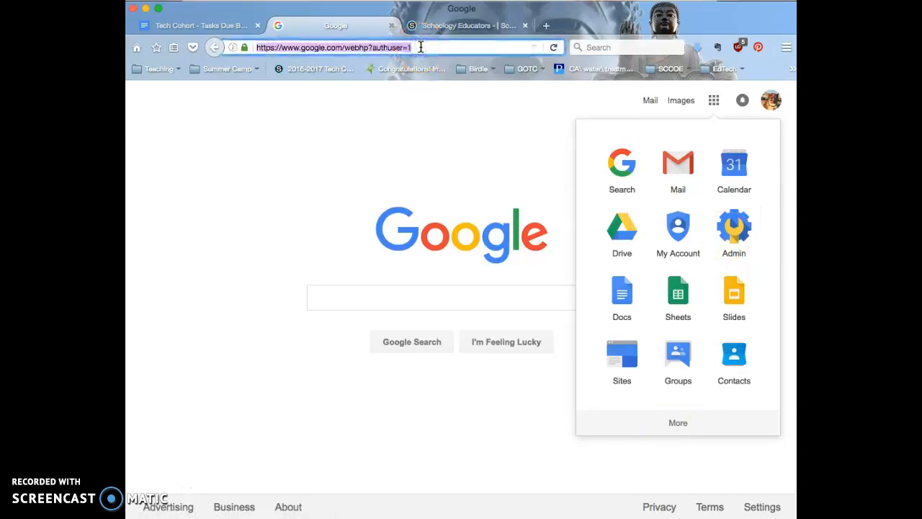
type("admin.google.com")
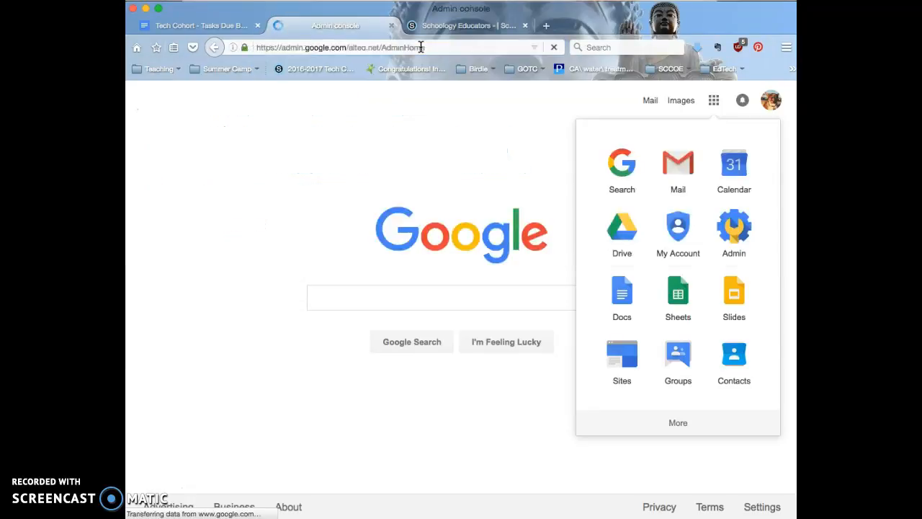
left_click(733, 227)
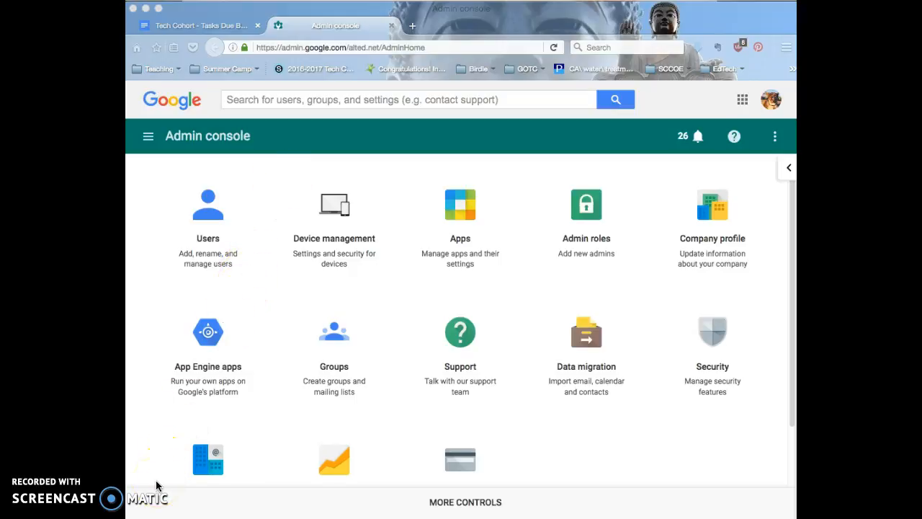
mouse_move(385, 35)
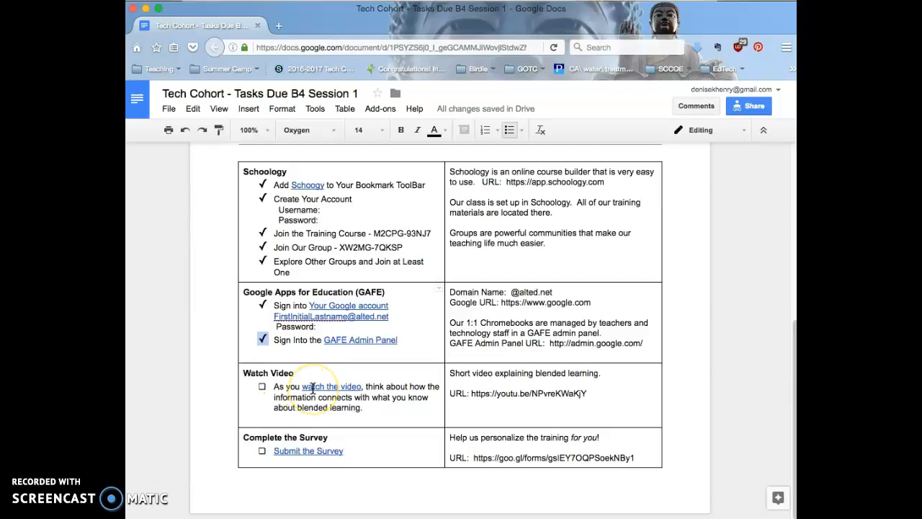
Open the blended learning video on YouTube, pause it, and return to the checklist.
left_click(331, 386)
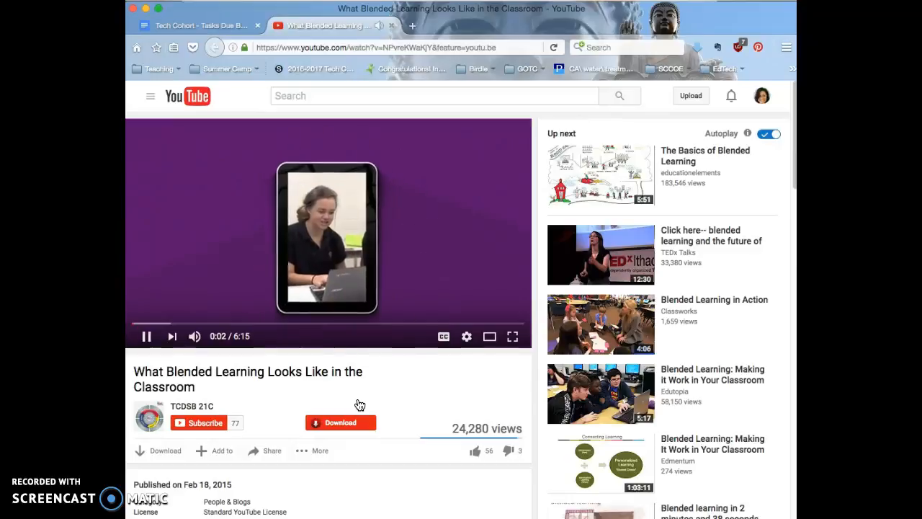
left_click(146, 336)
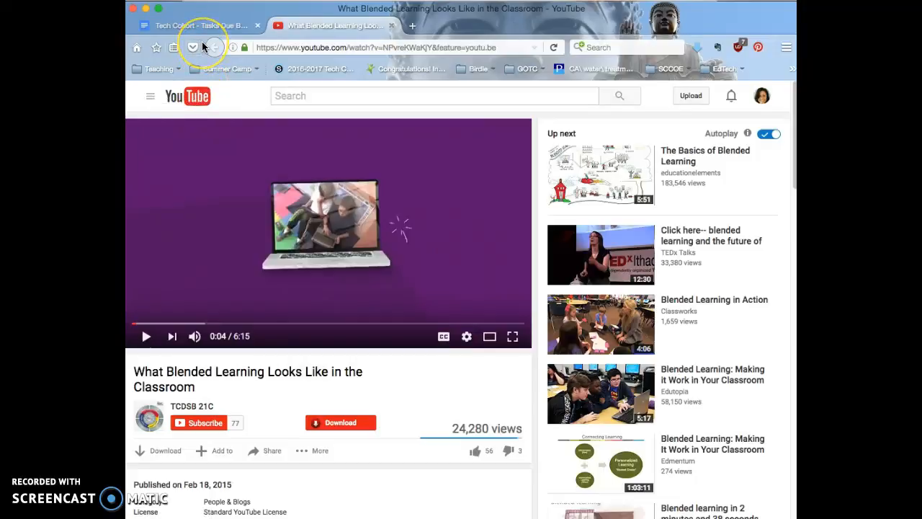
left_click(205, 25)
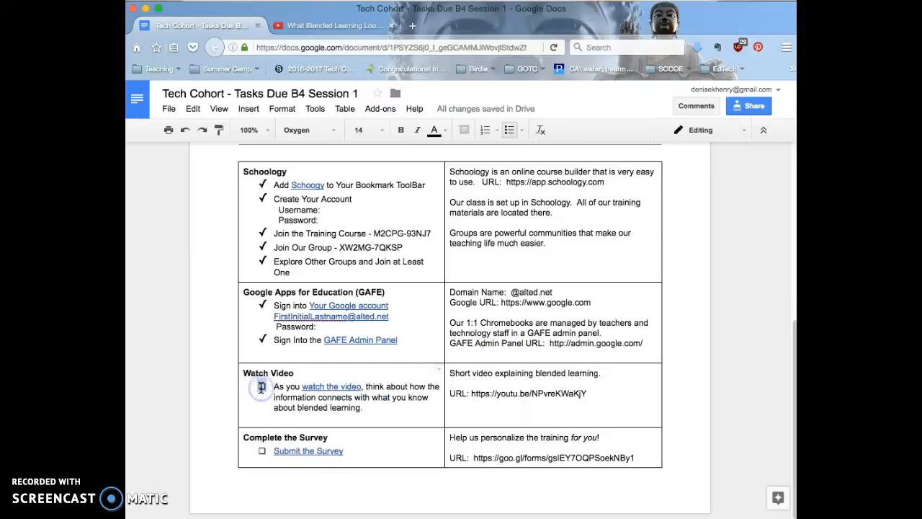
Give the Watch Video task a checkmark bullet and follow the 'Submit the Survey' link.
left_click(261, 388)
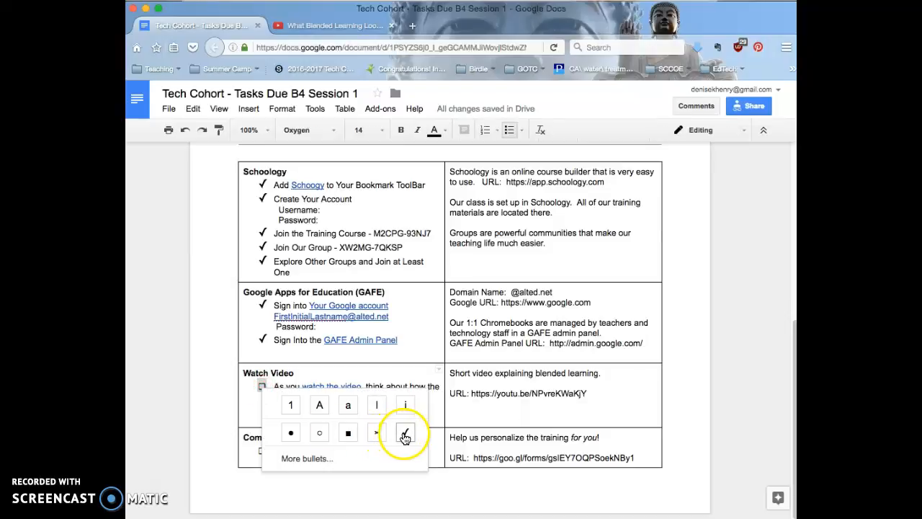
left_click(405, 433)
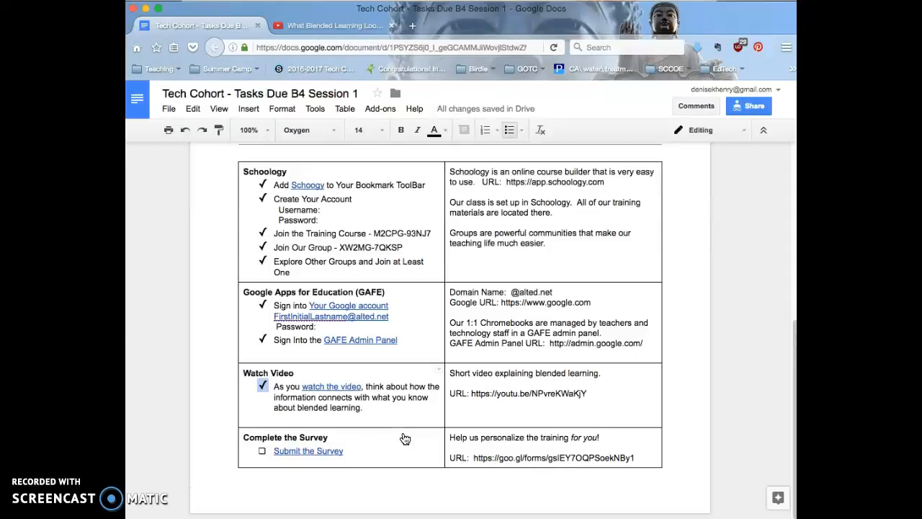
mouse_move(383, 447)
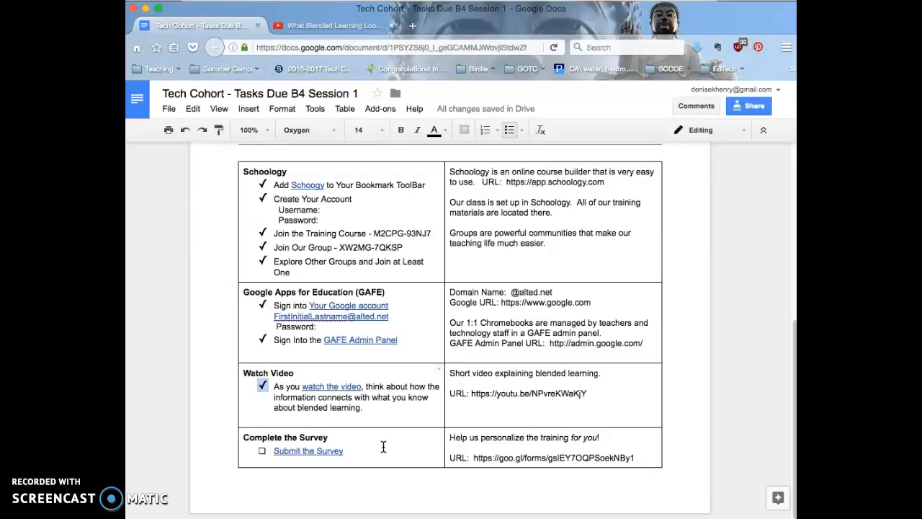
left_click(308, 450)
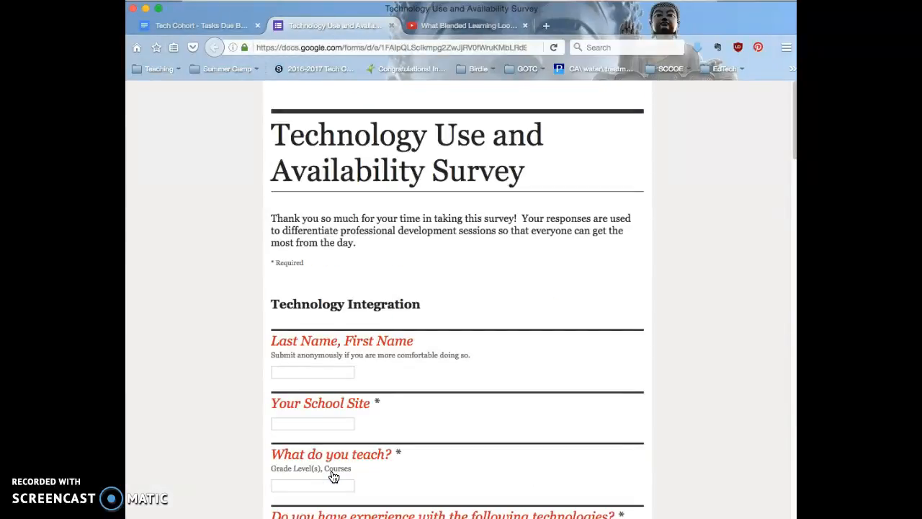
Scroll the Technology Use and Availability Survey to its Submit area, then return to the checklist.
scroll("down", 3)
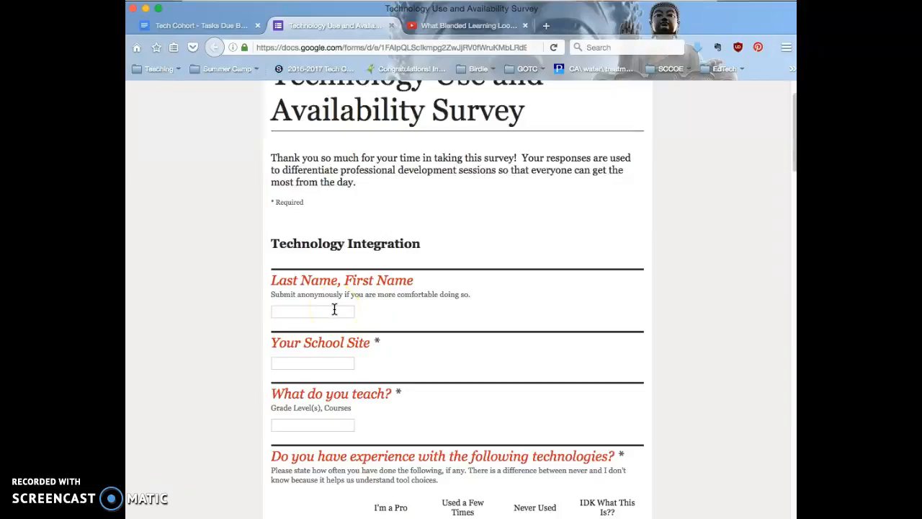
scroll("down", 3)
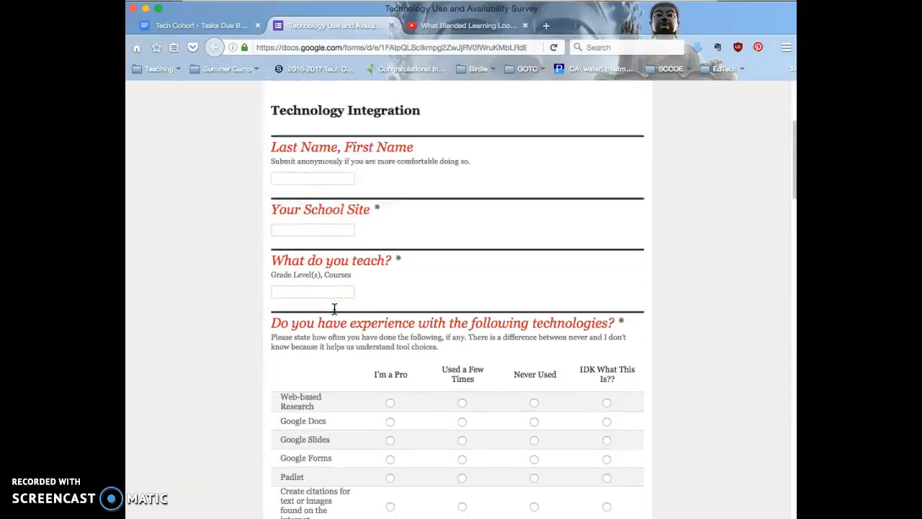
scroll("down", 3)
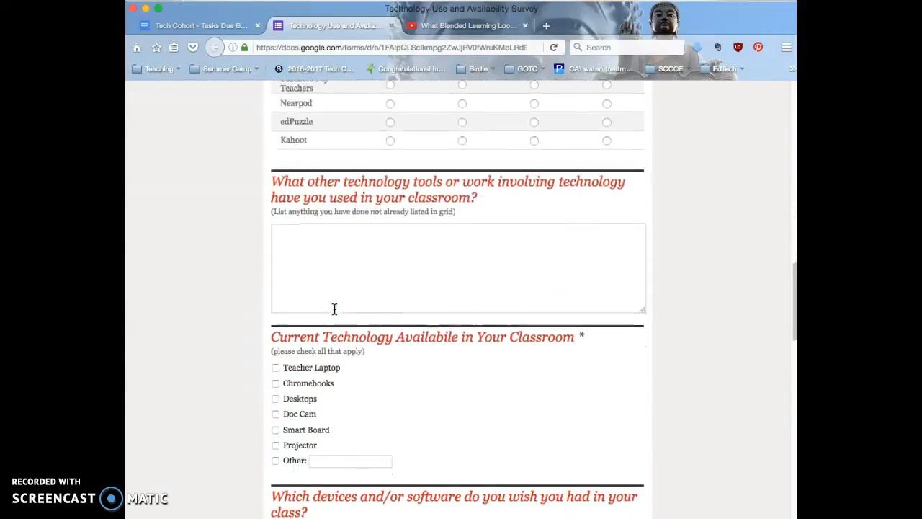
scroll("down", 3)
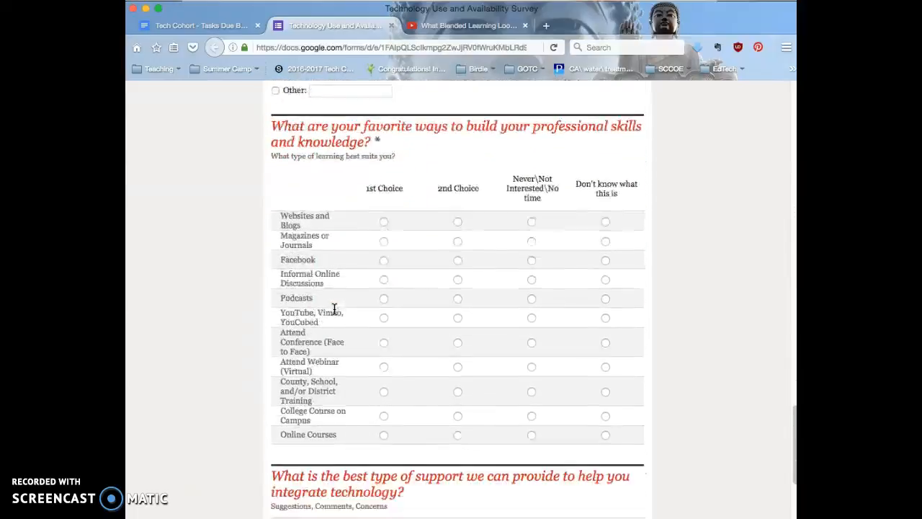
scroll("down", 3)
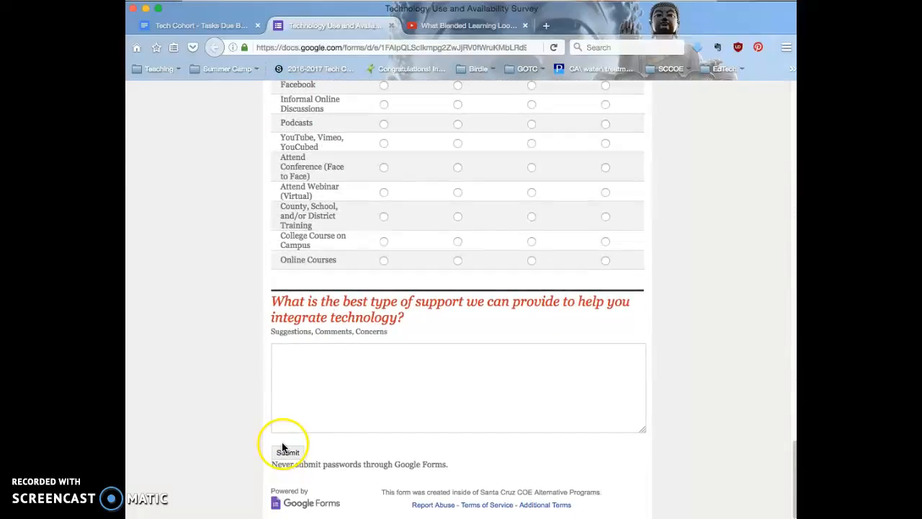
mouse_move(186, 474)
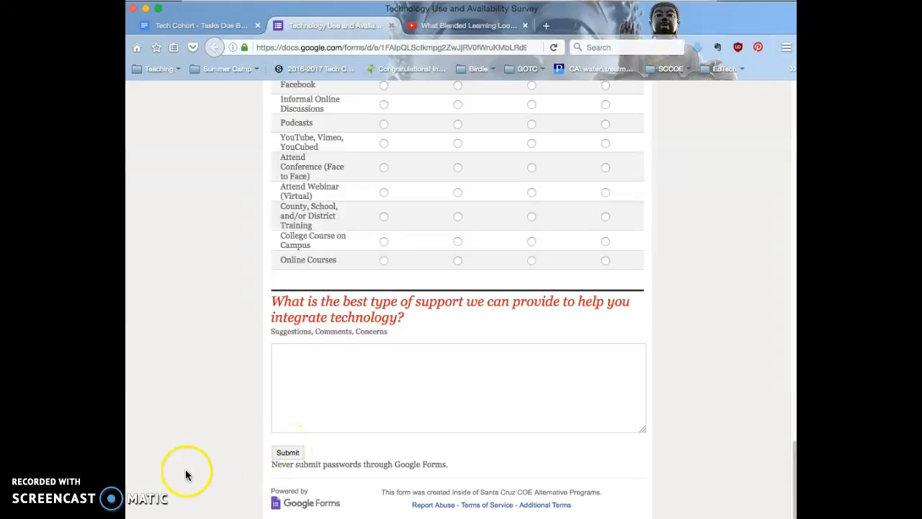
left_click(202, 25)
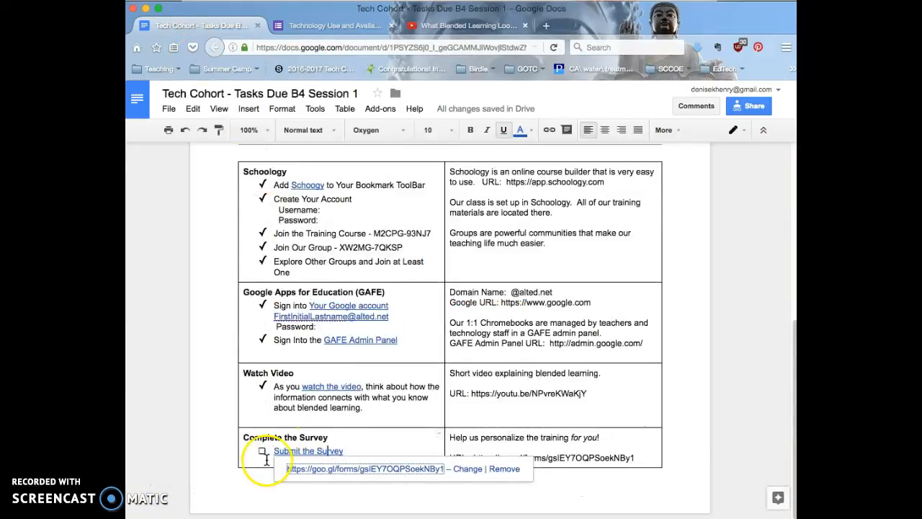
Give Submit the Survey a checkmark bullet and scroll back to the document top.
left_click(513, 129)
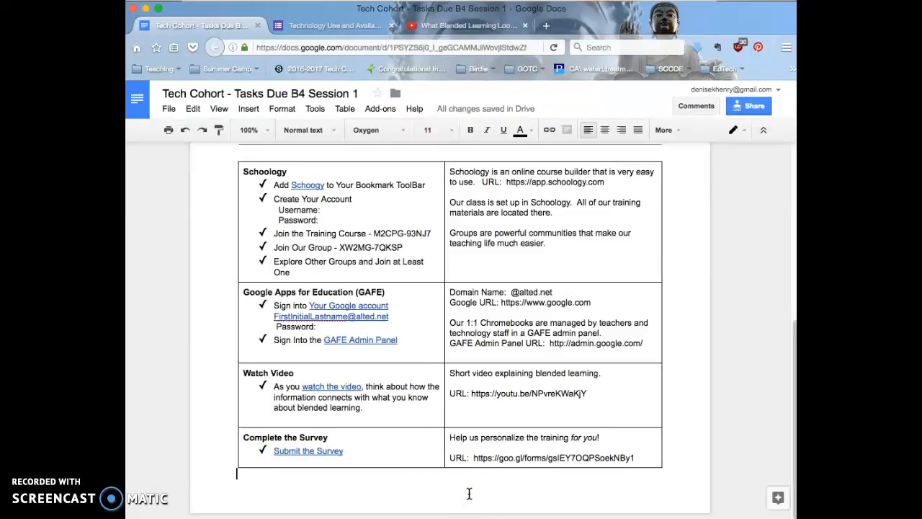
scroll("up", 3)
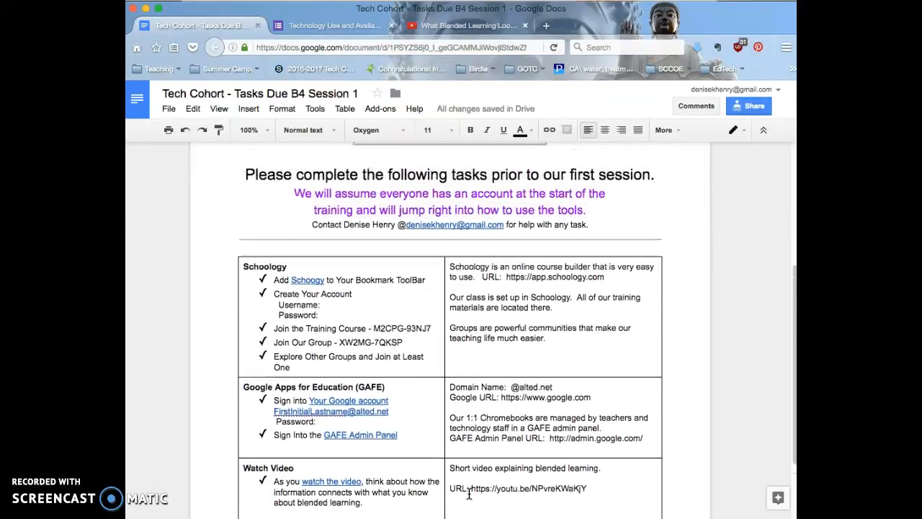
scroll("up", 3)
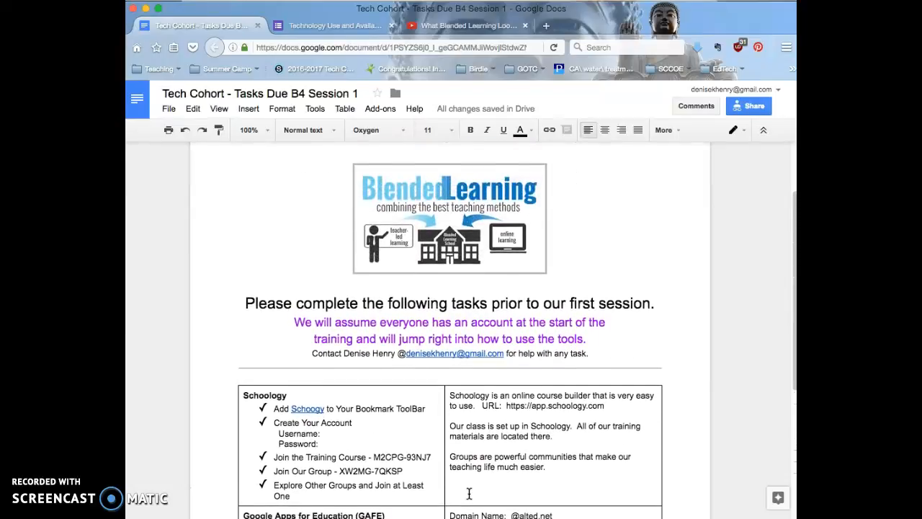
scroll("up", 3)
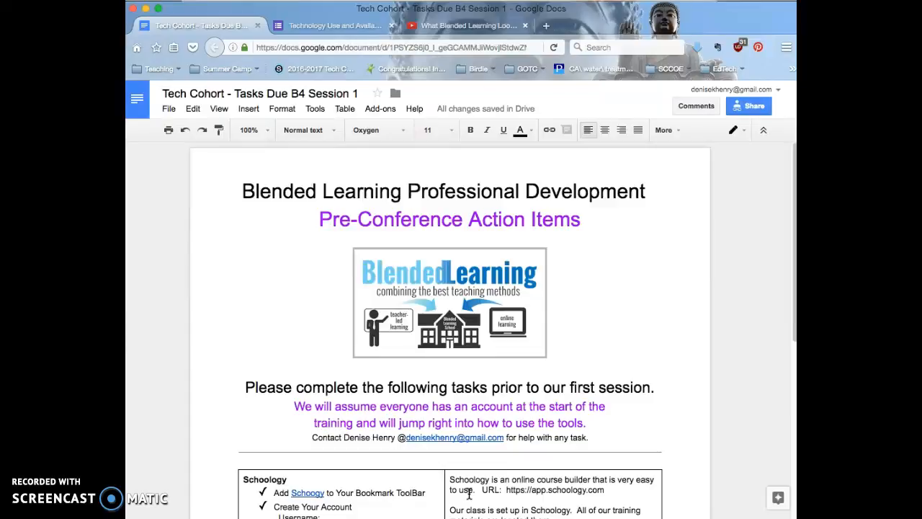
mouse_move(589, 449)
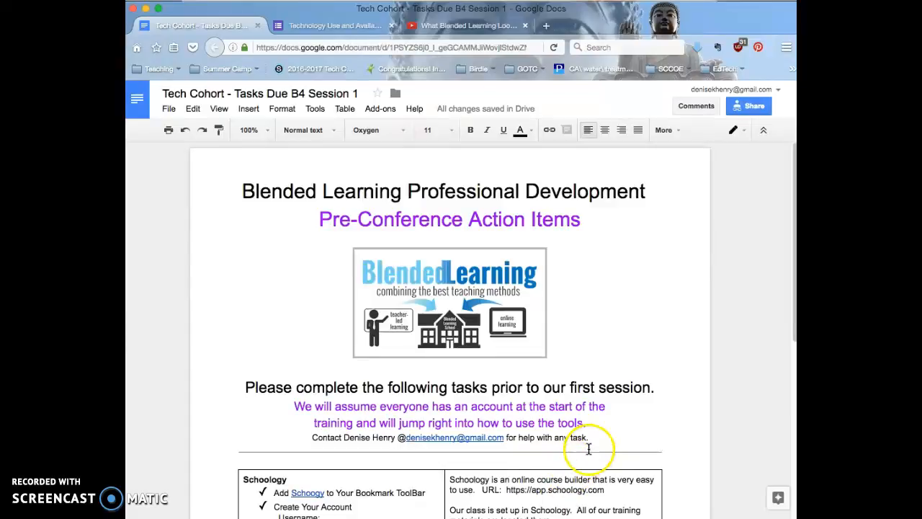